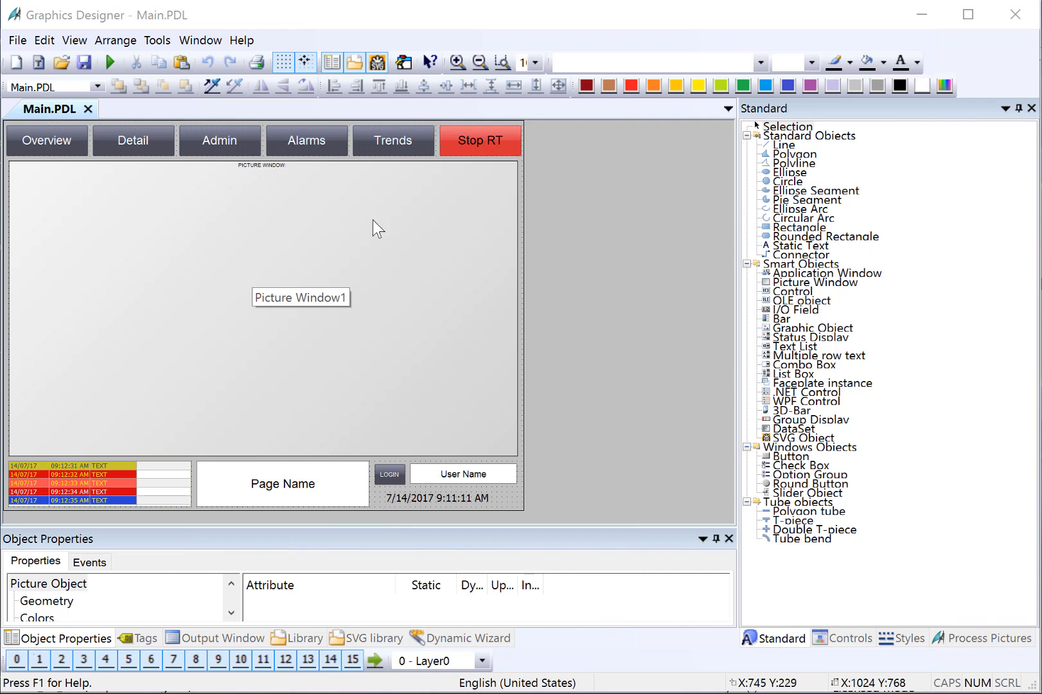
mouse_move(104, 307)
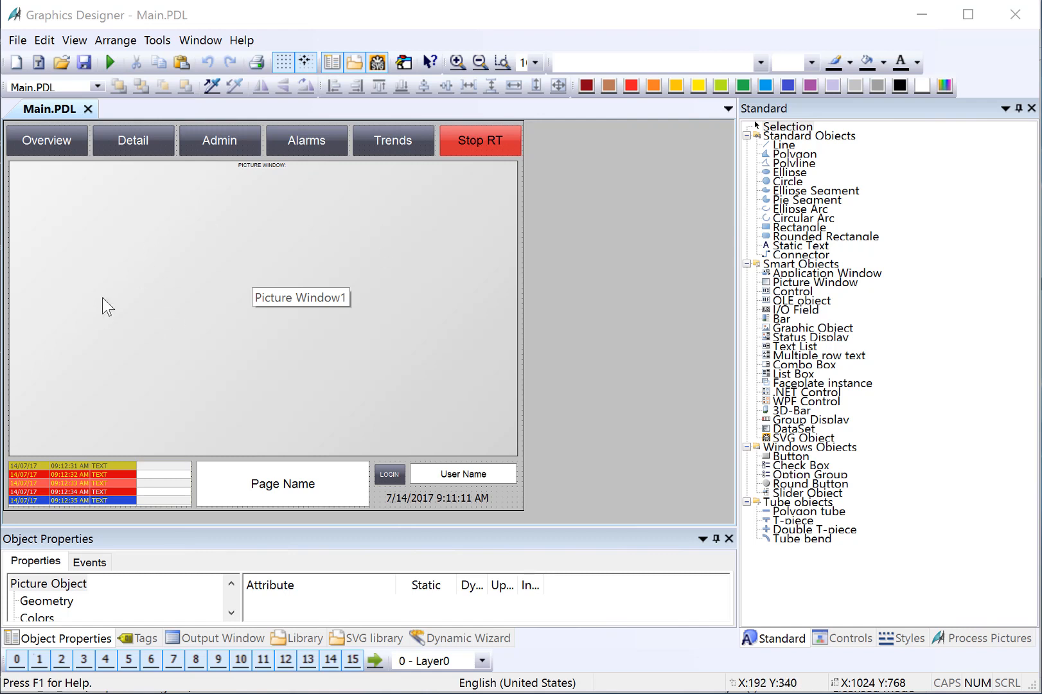
mouse_move(111, 307)
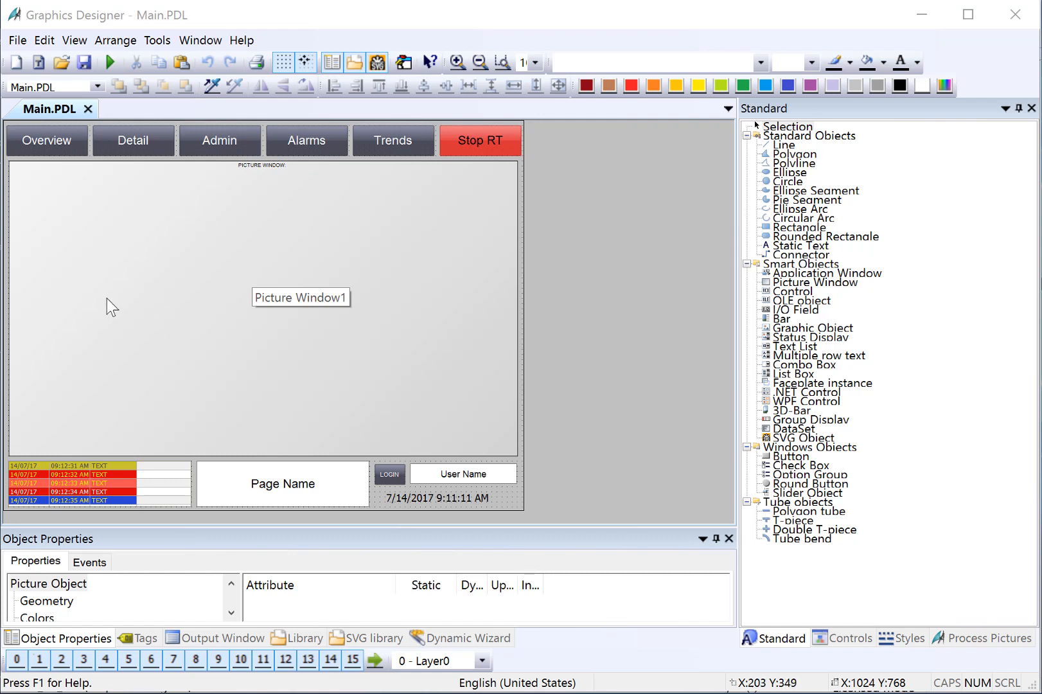
mouse_move(129, 161)
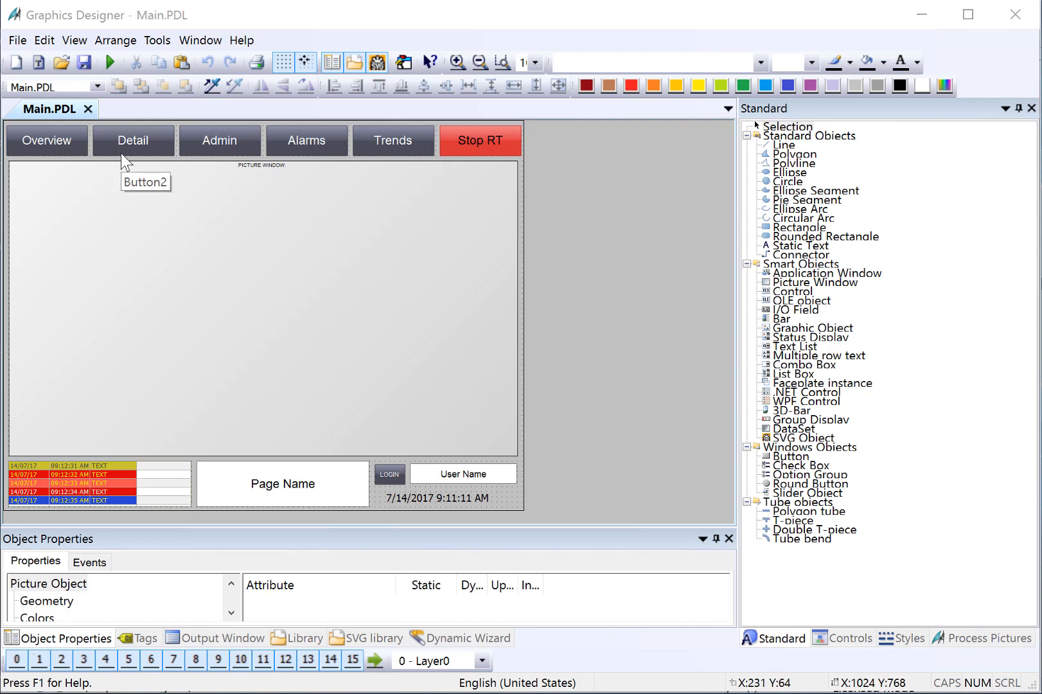
mouse_move(284, 161)
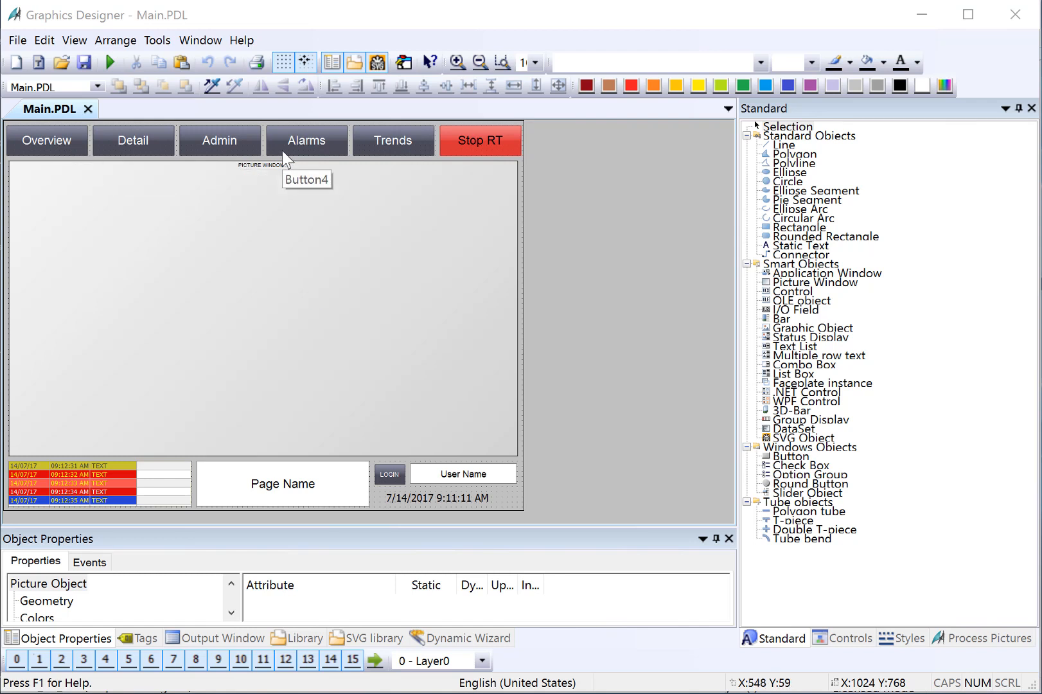
mouse_move(420, 159)
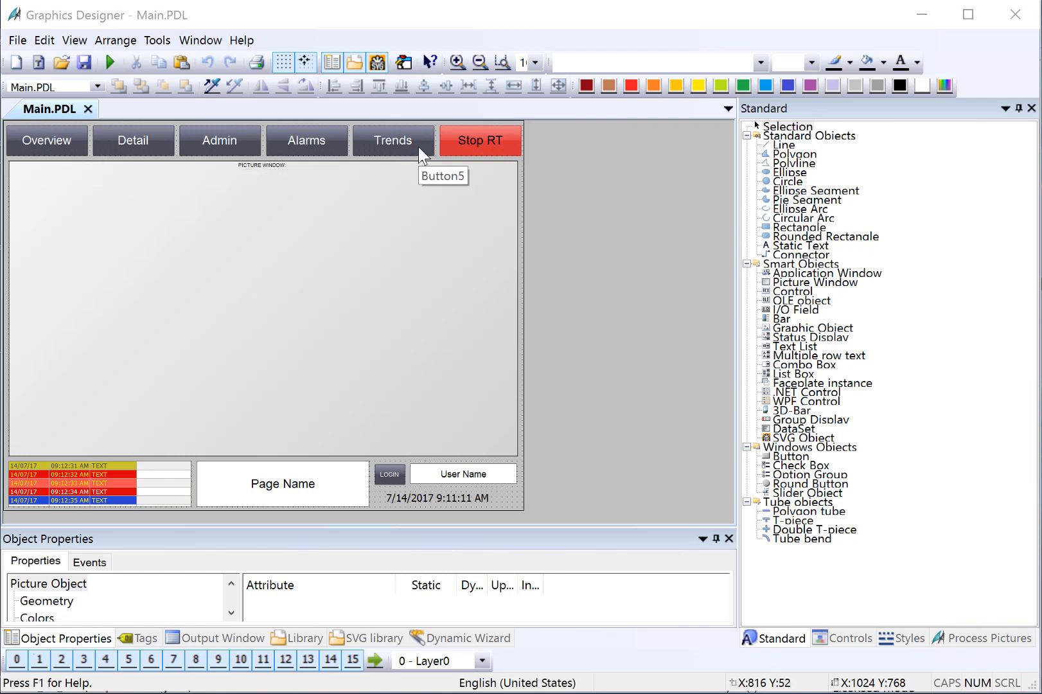
mouse_move(215, 320)
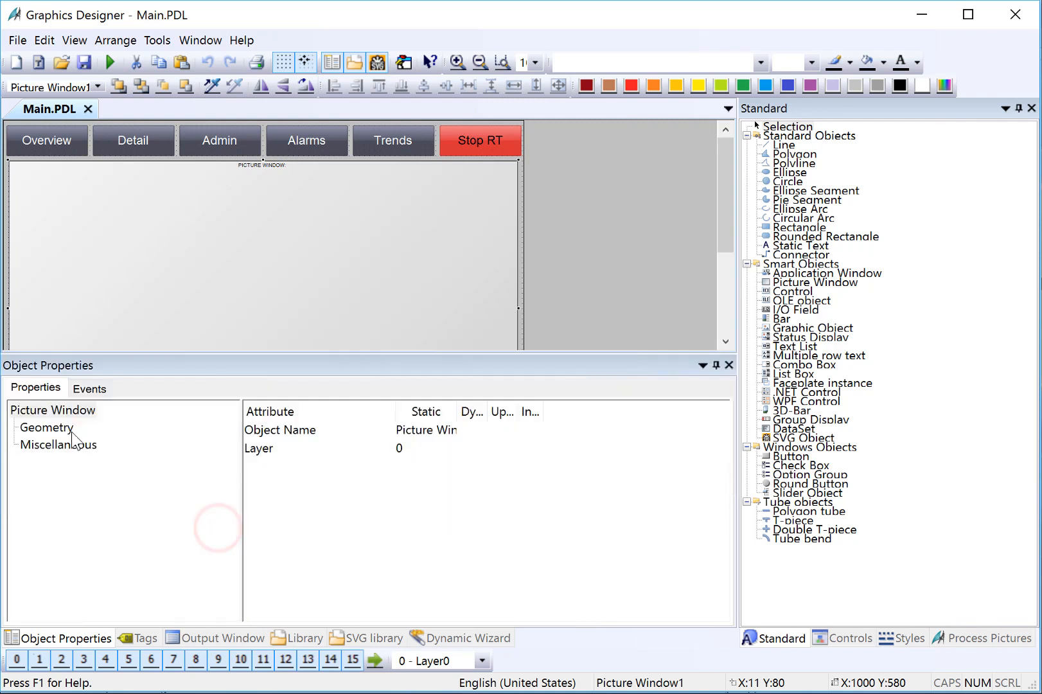
Reveal Picture Window1's geometry: 1000 wide by 580 high at position 11, 80
left_click(46, 428)
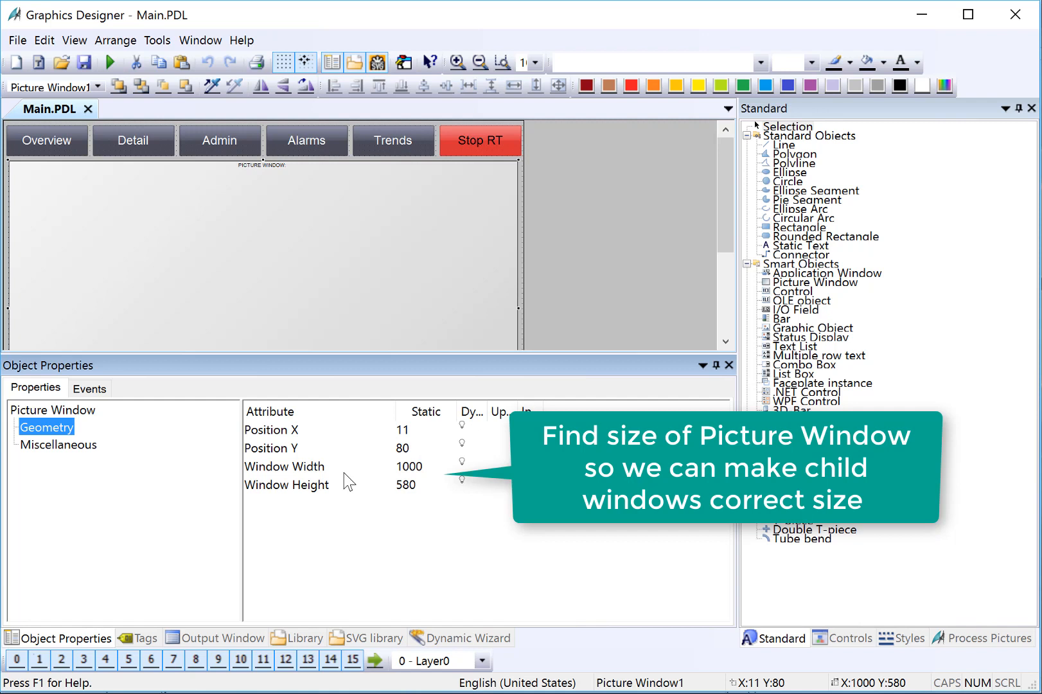
mouse_move(290, 486)
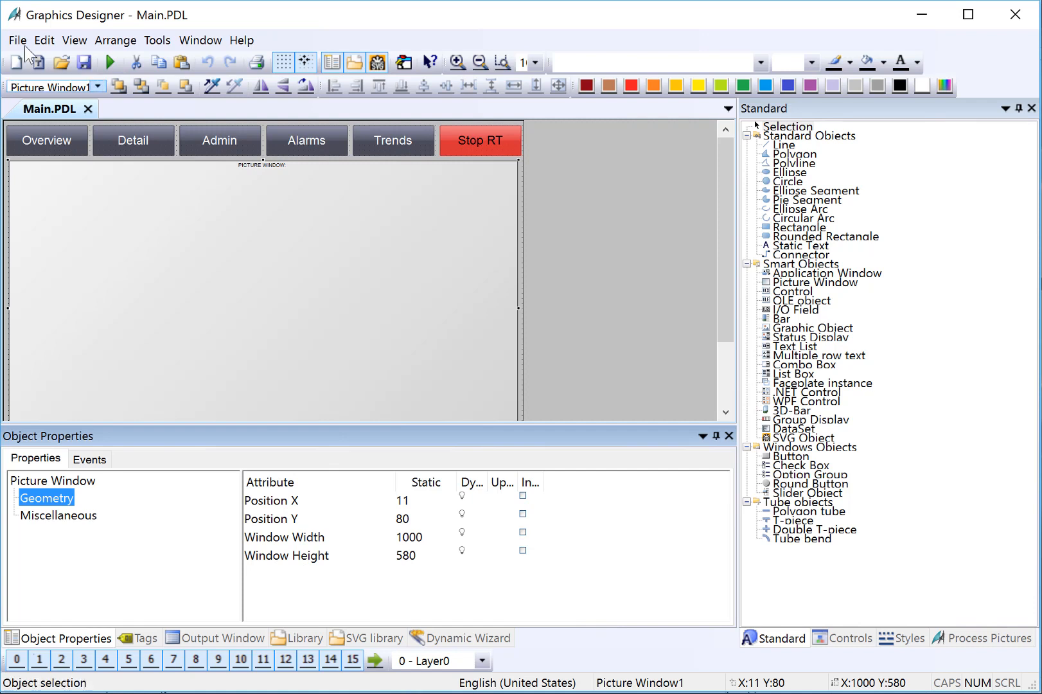
Create a new blank screen with picture height 580 (1000 by 580)
left_click(18, 42)
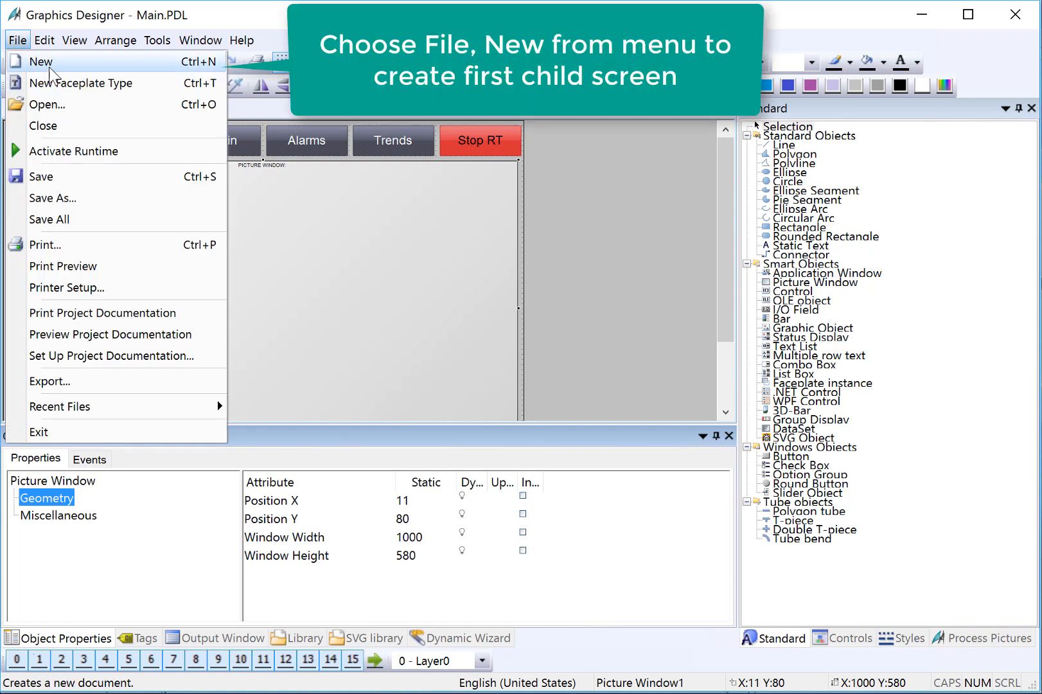
left_click(42, 62)
type("5")
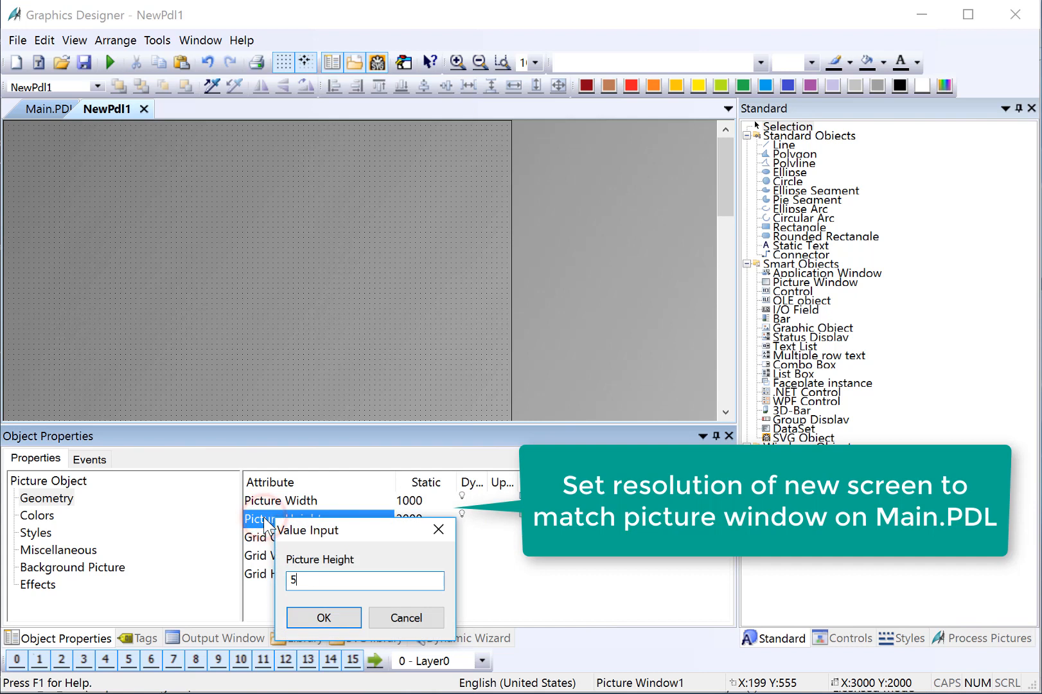
left_click(324, 618)
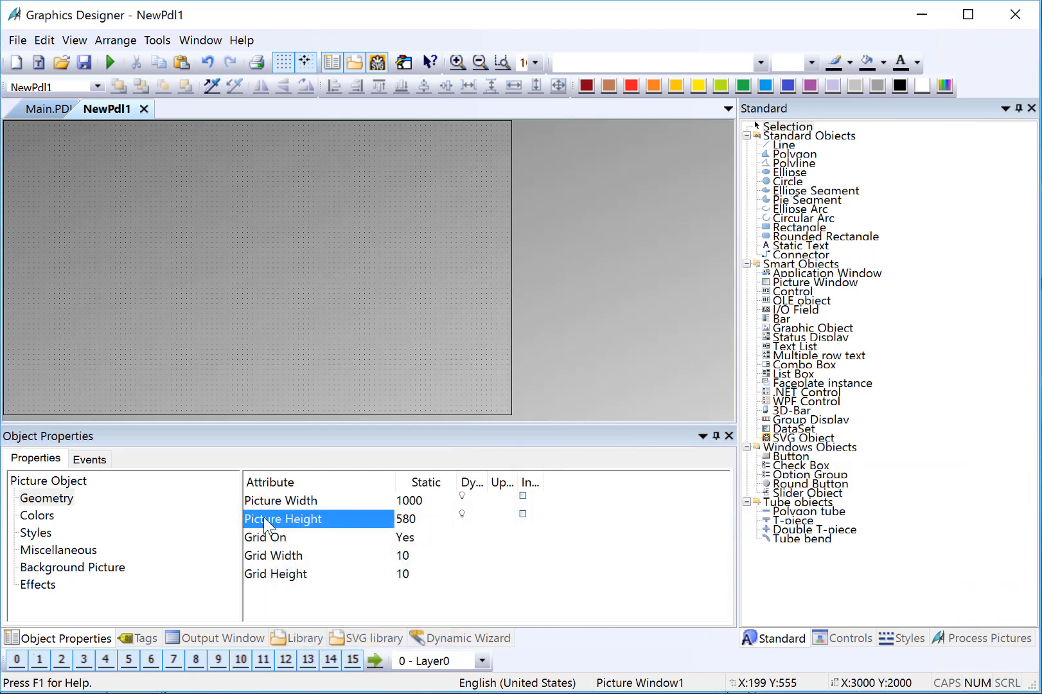
mouse_move(46, 117)
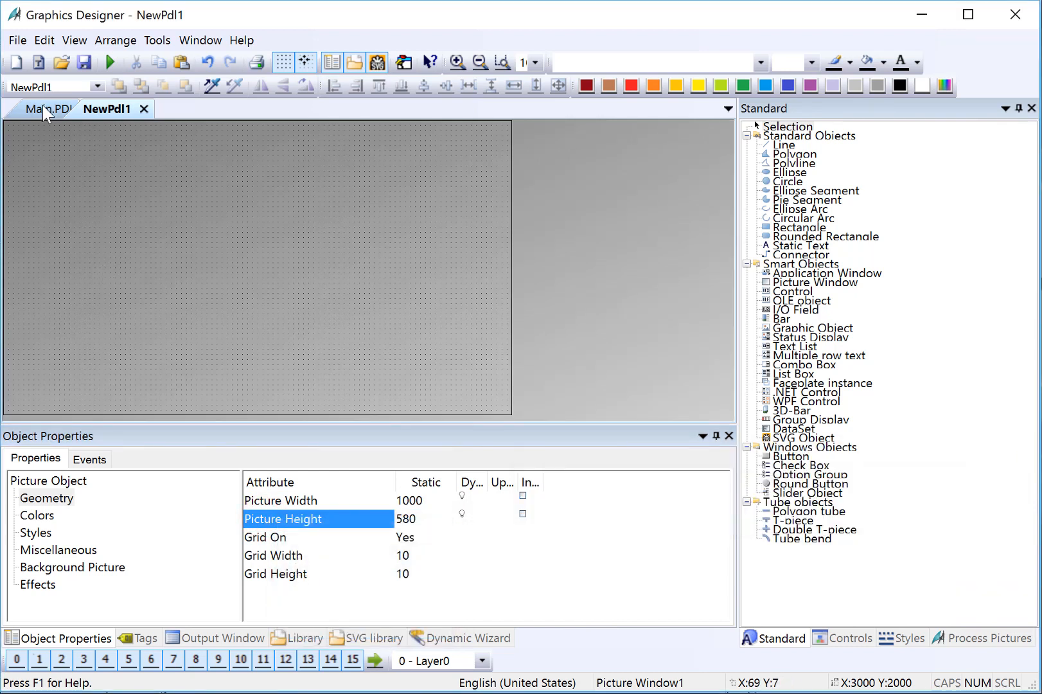
Set the new screen's Global Color Scheme to No and return to Main.PDL
left_click(46, 109)
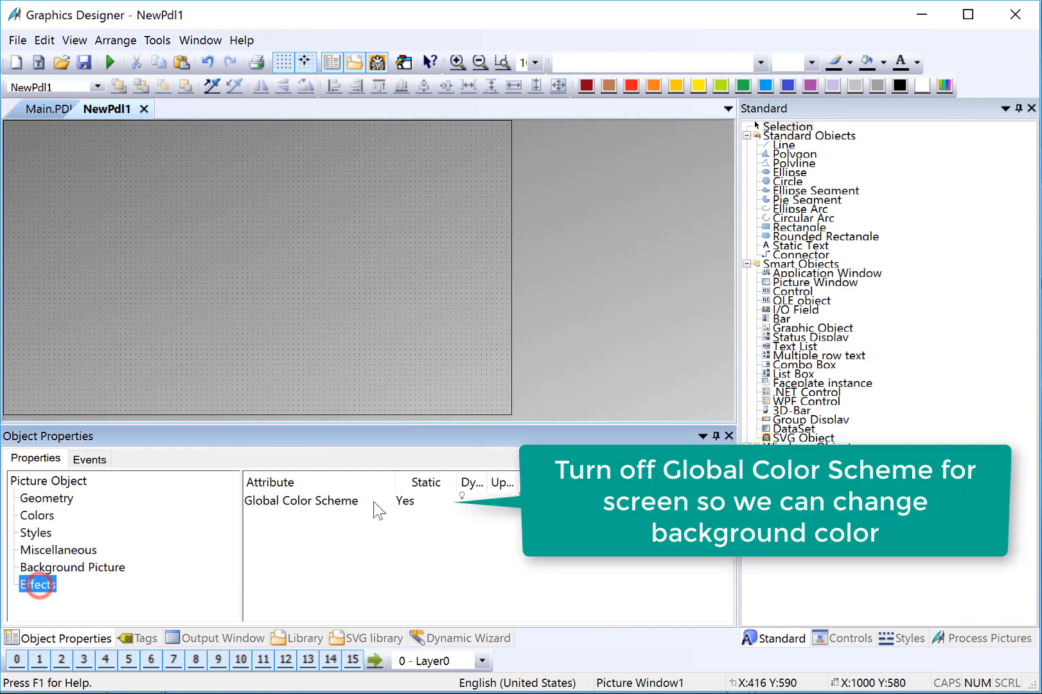
left_click(406, 502)
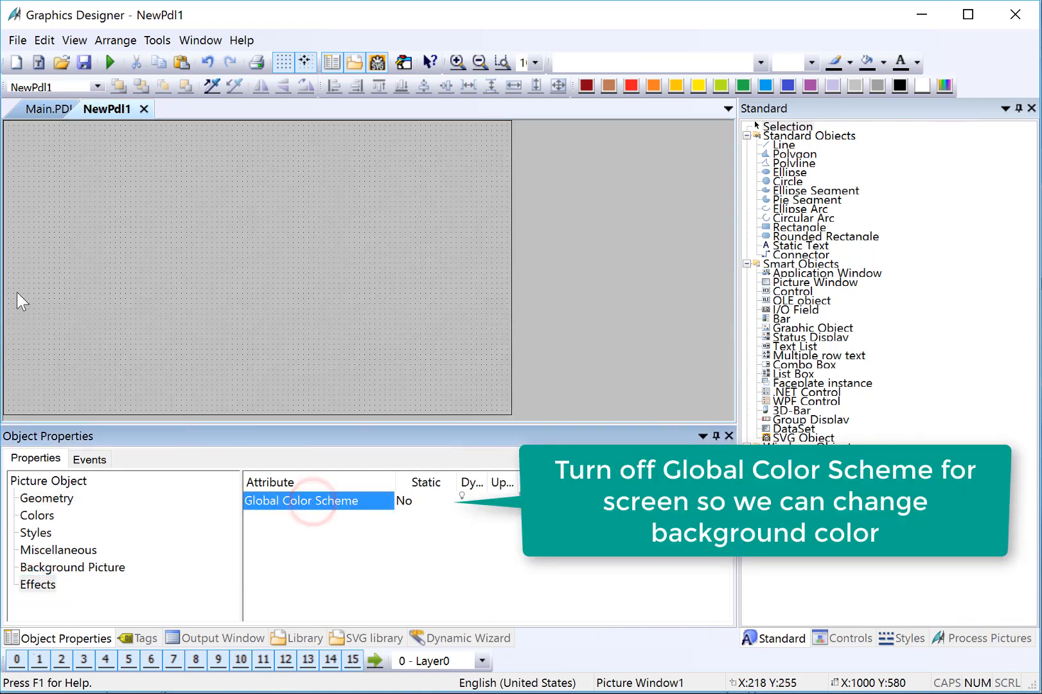
left_click(46, 110)
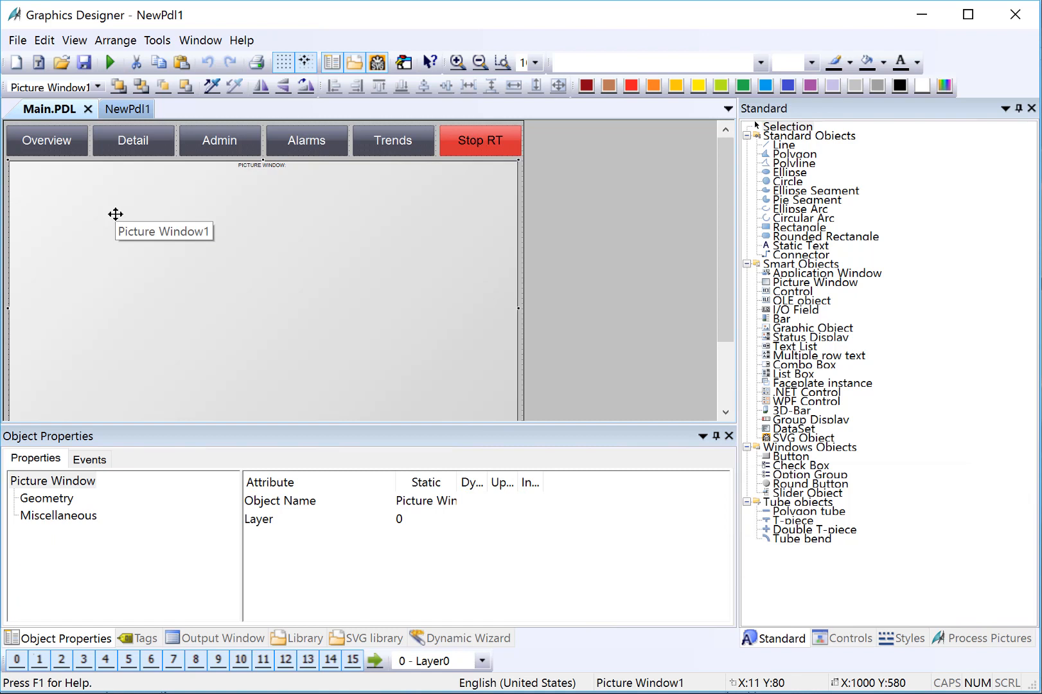
mouse_move(105, 140)
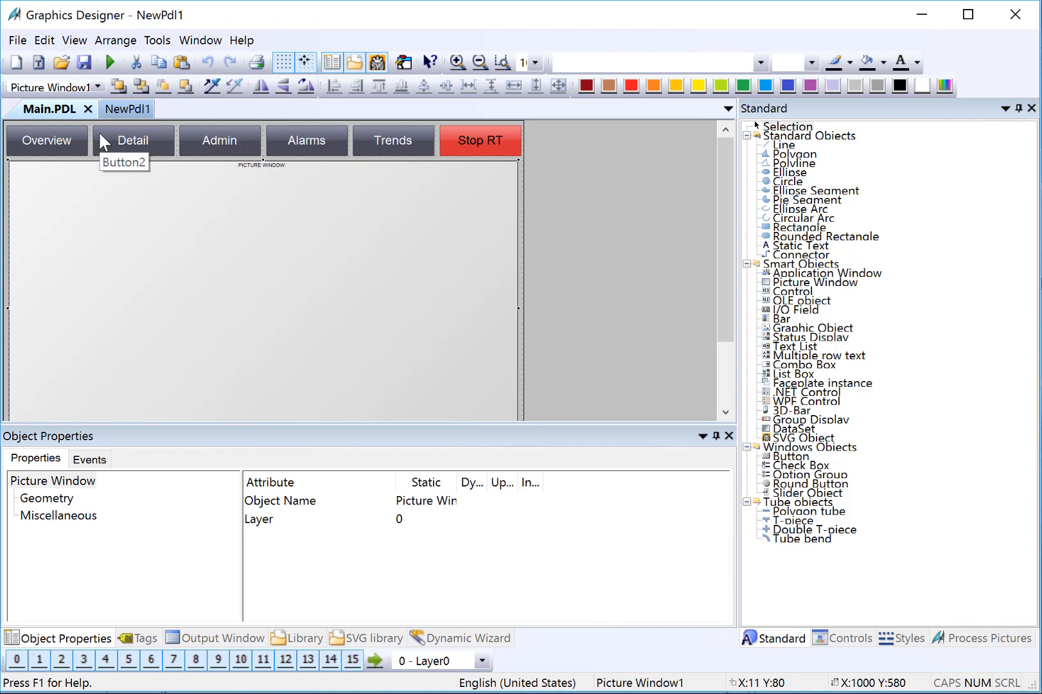
Save the new screen as Overview.PDL
left_click(84, 61)
type("Overvi")
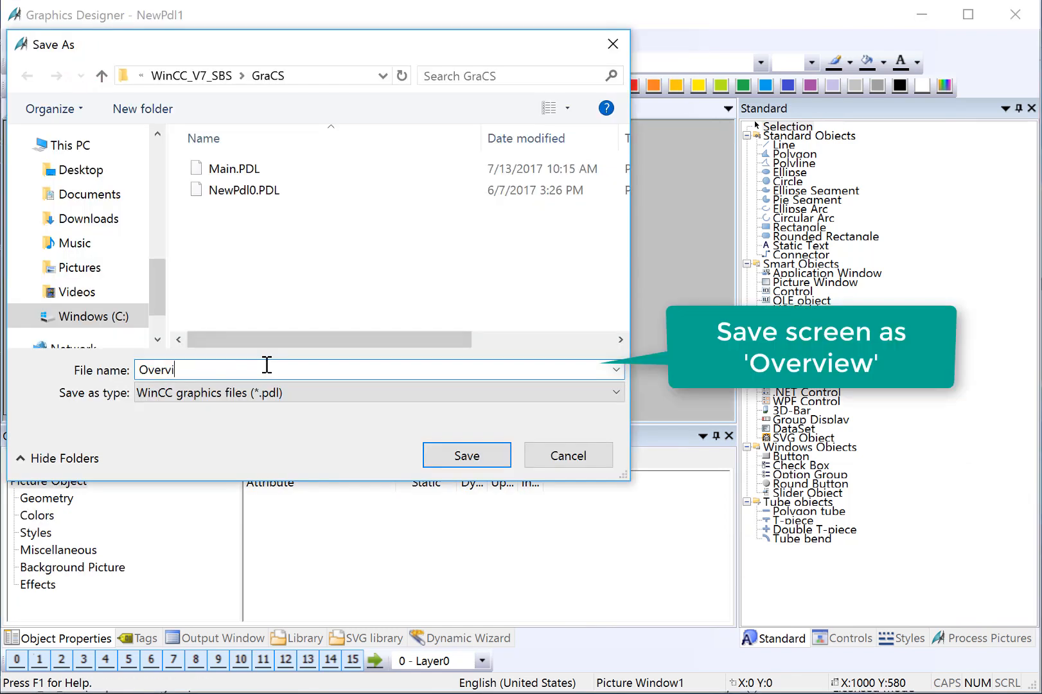
left_click(466, 455)
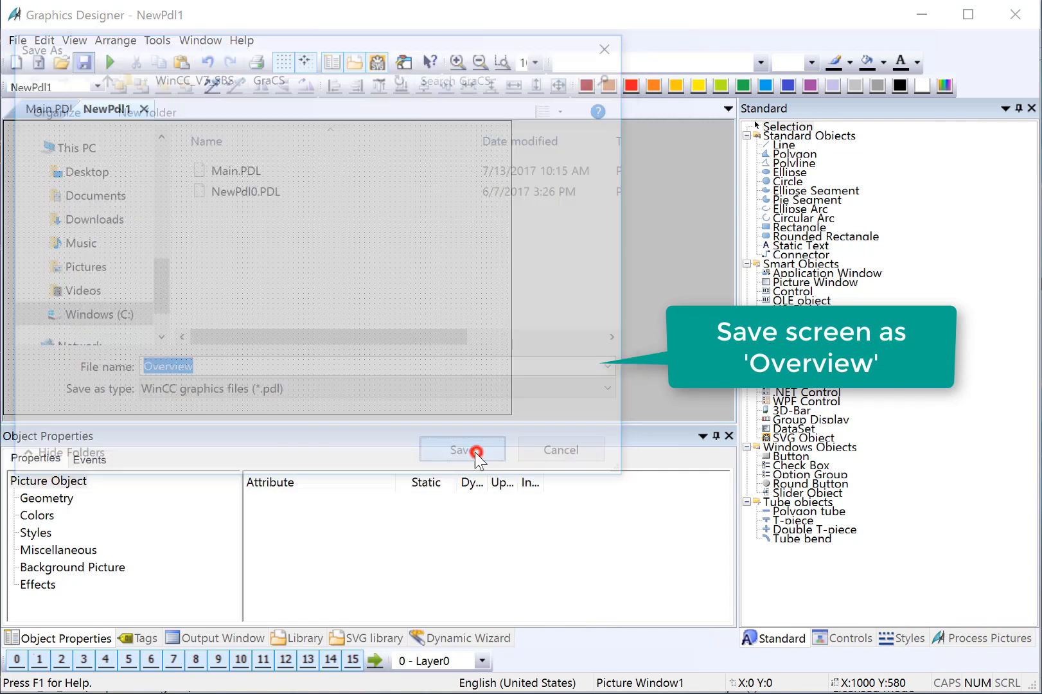
left_click(471, 450)
type("This is the Overview Screen")
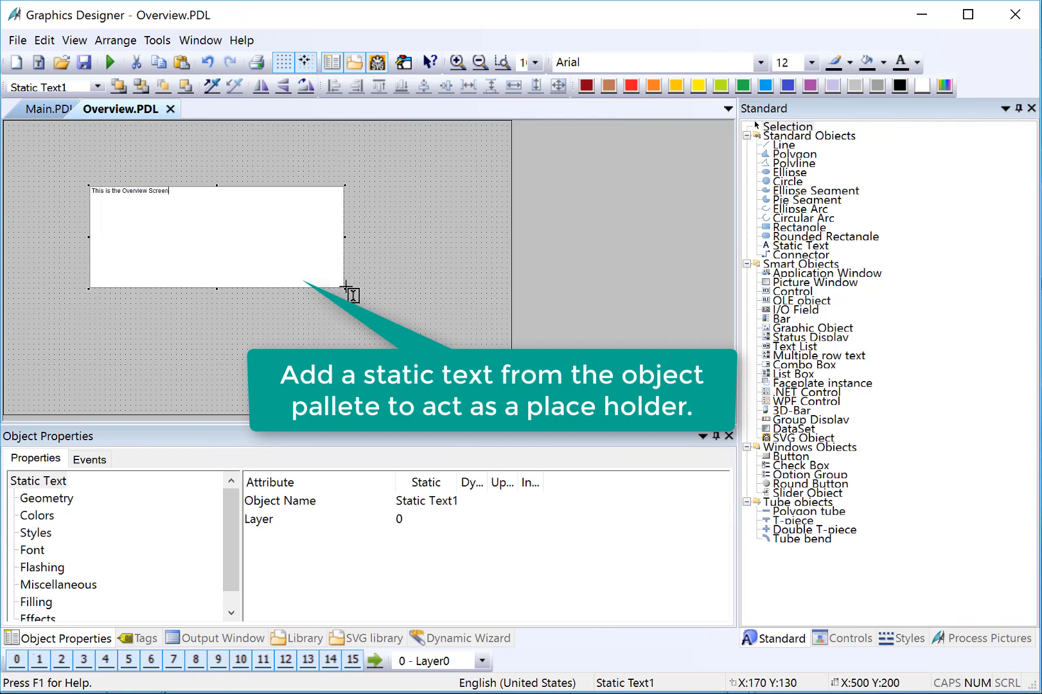
Bring up the font properties of the 'This is the Overview Screen' placeholder text
left_click(30, 550)
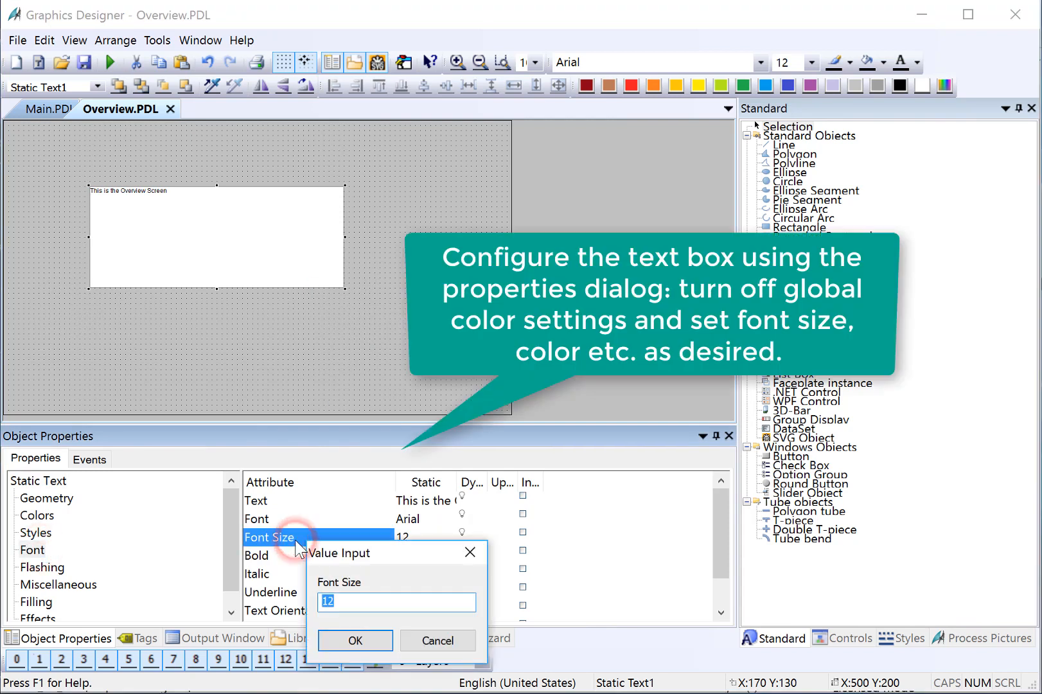
Set the placeholder text to font size 34 in white on a dark red background
left_click(356, 641)
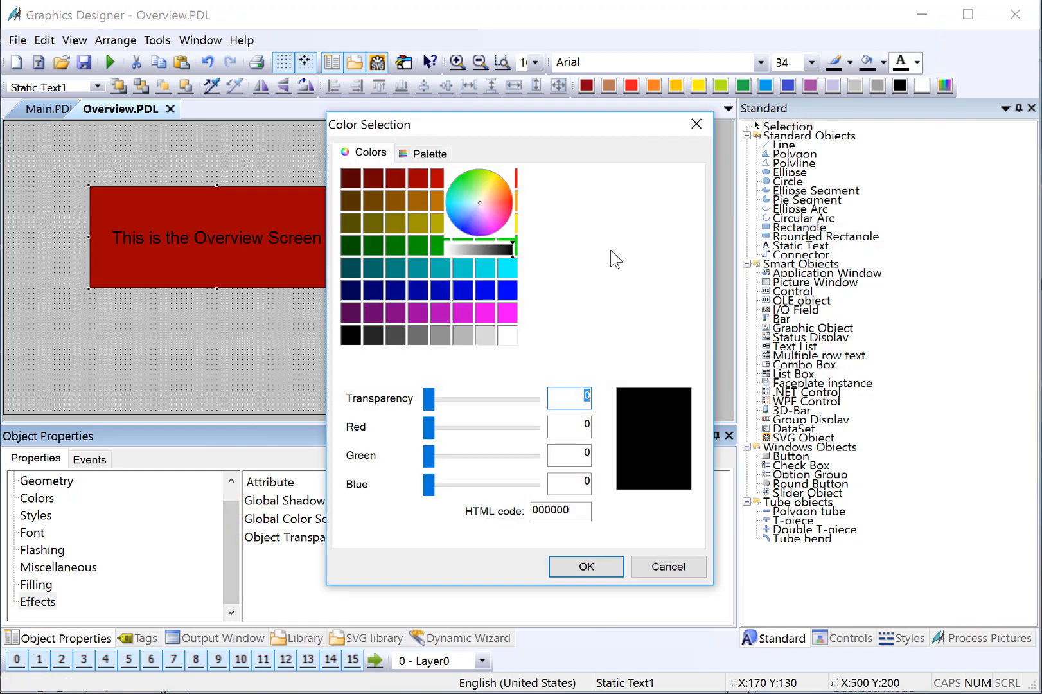
left_click(509, 335)
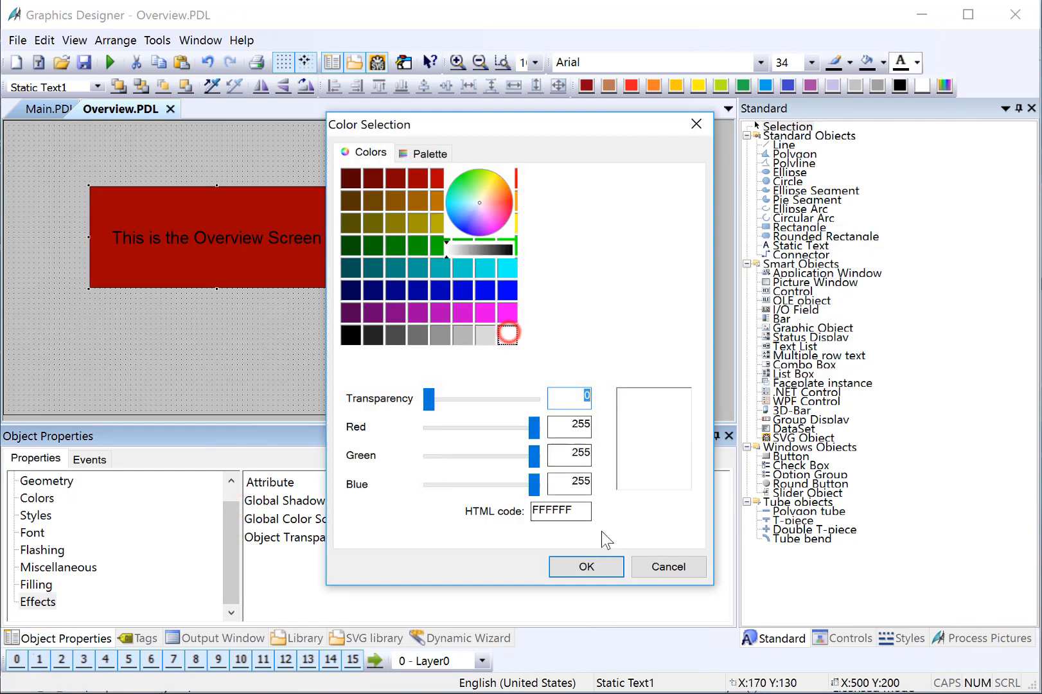
left_click(586, 567)
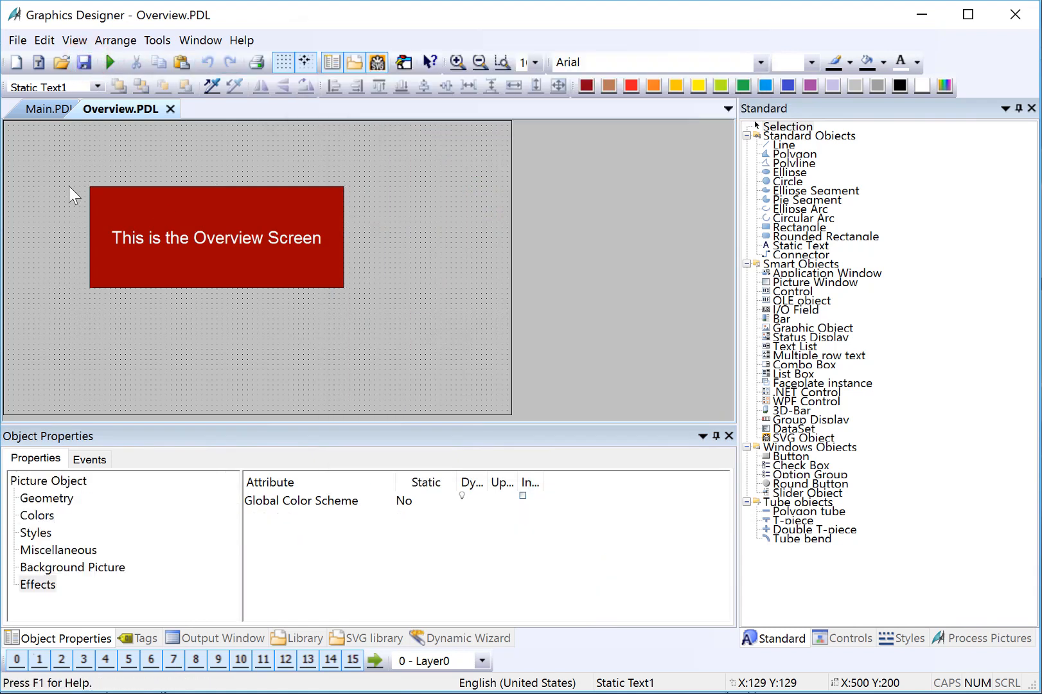
mouse_move(106, 251)
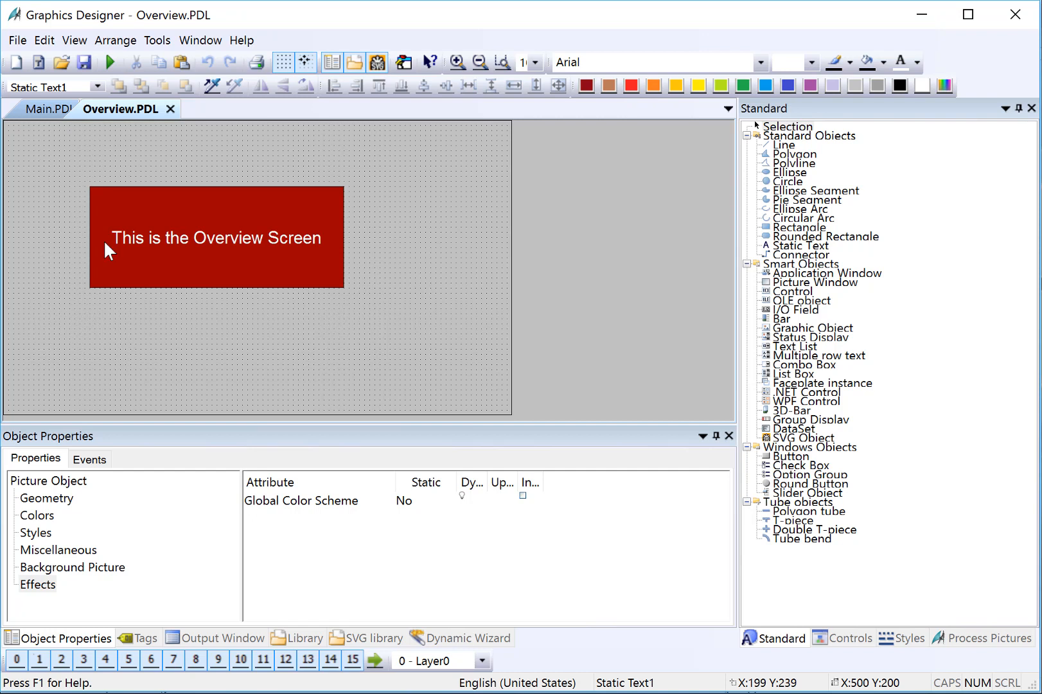
mouse_move(87, 206)
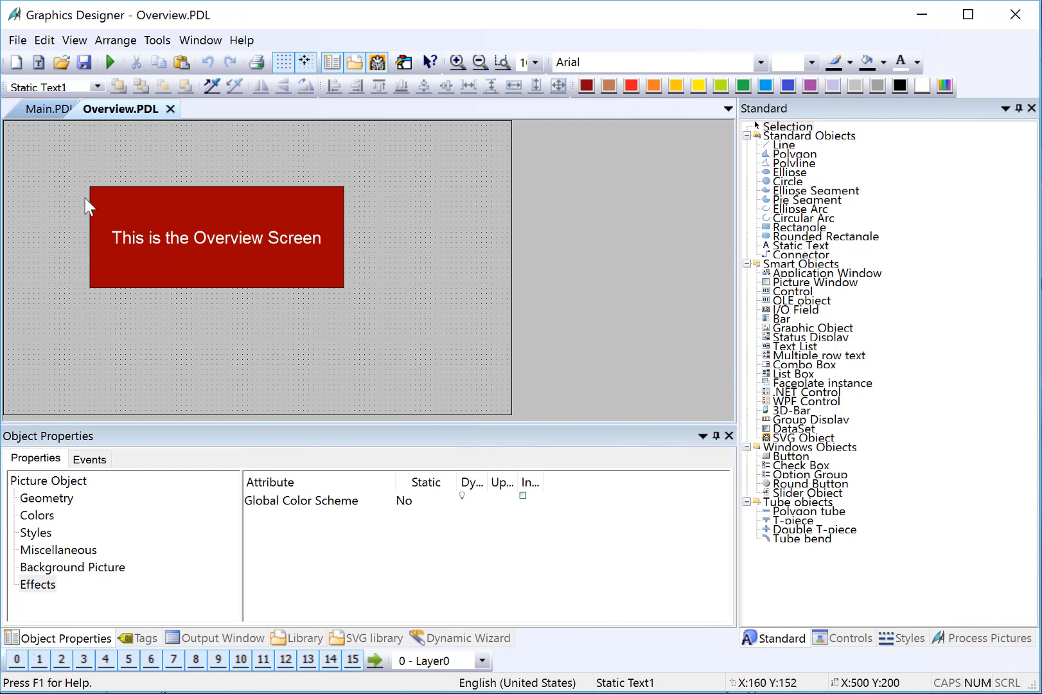
mouse_move(135, 248)
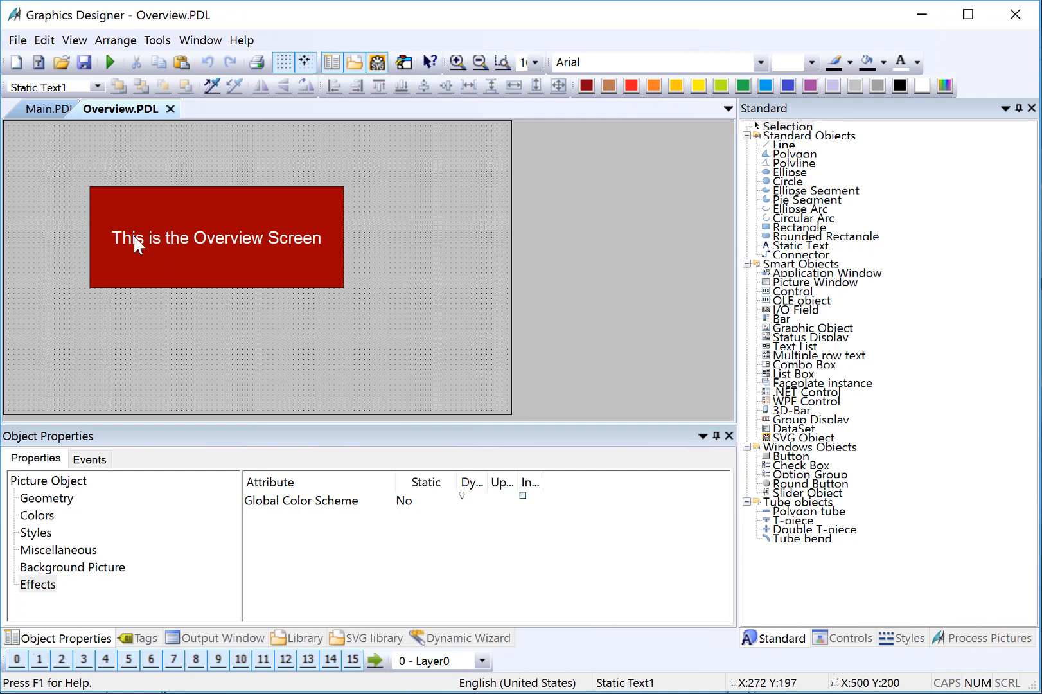
mouse_move(80, 211)
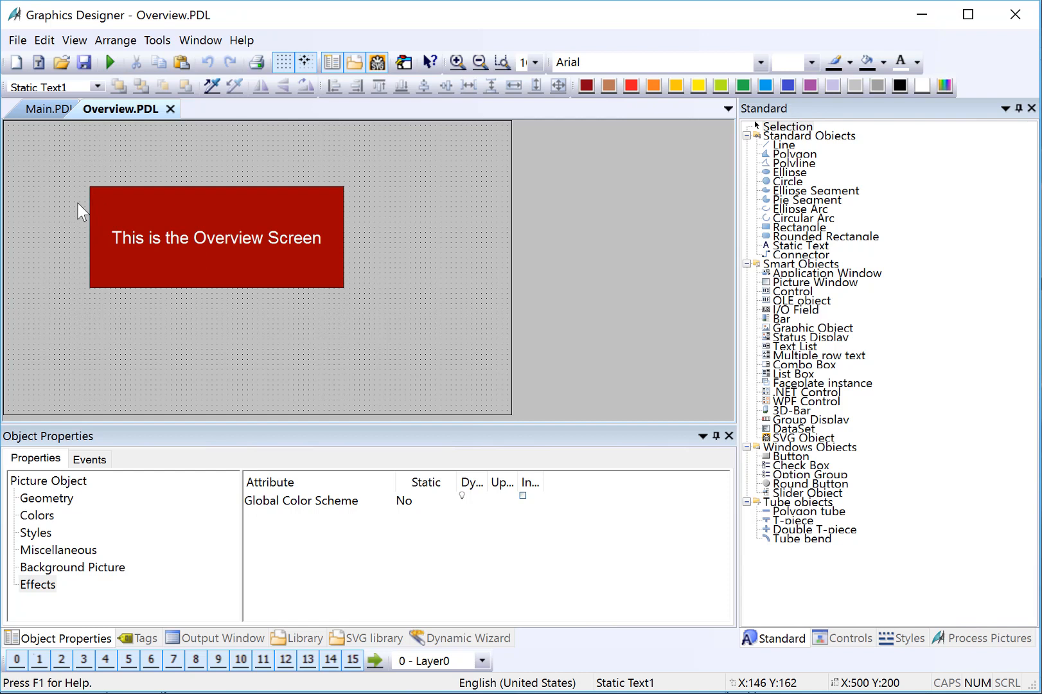
left_click(21, 40)
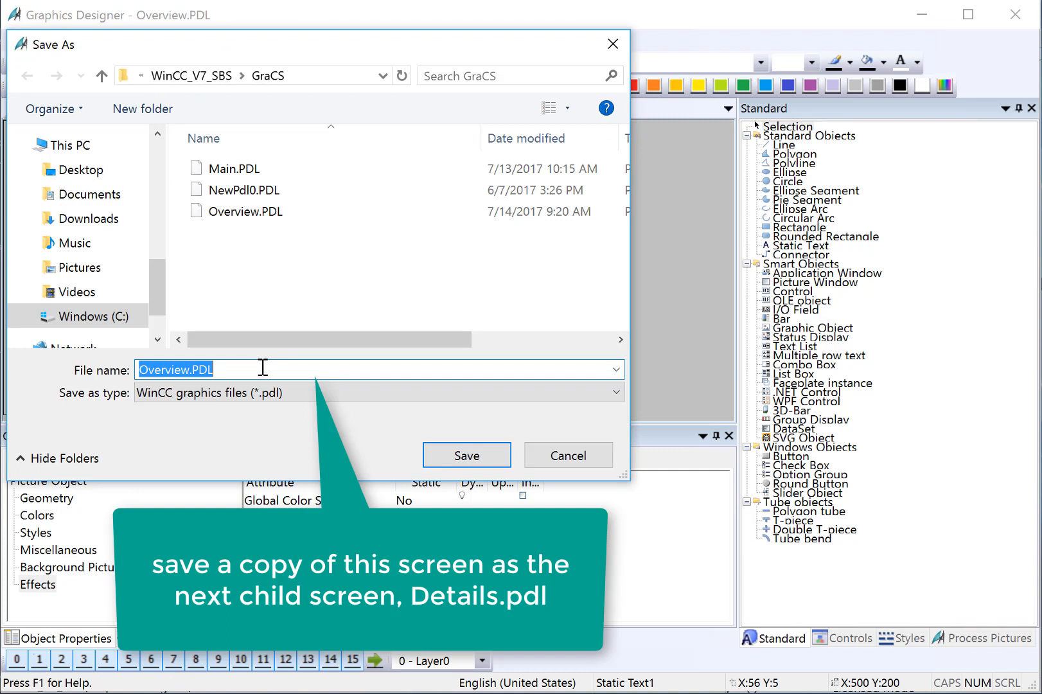
Save a copy of the Overview screen as Details.PDL
type("Details")
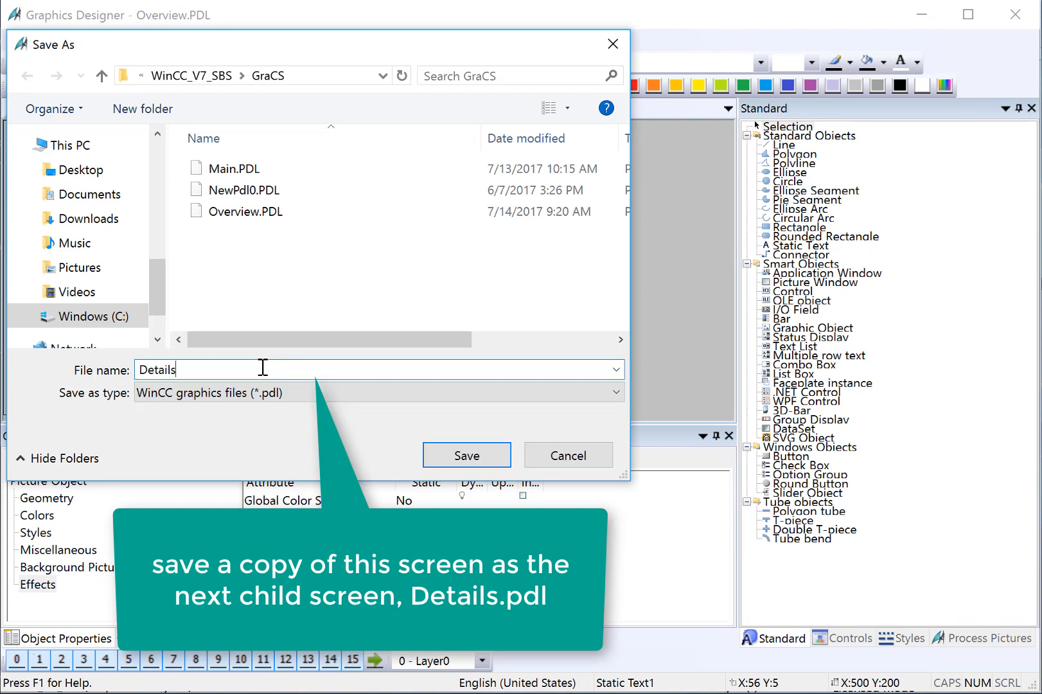
left_click(467, 455)
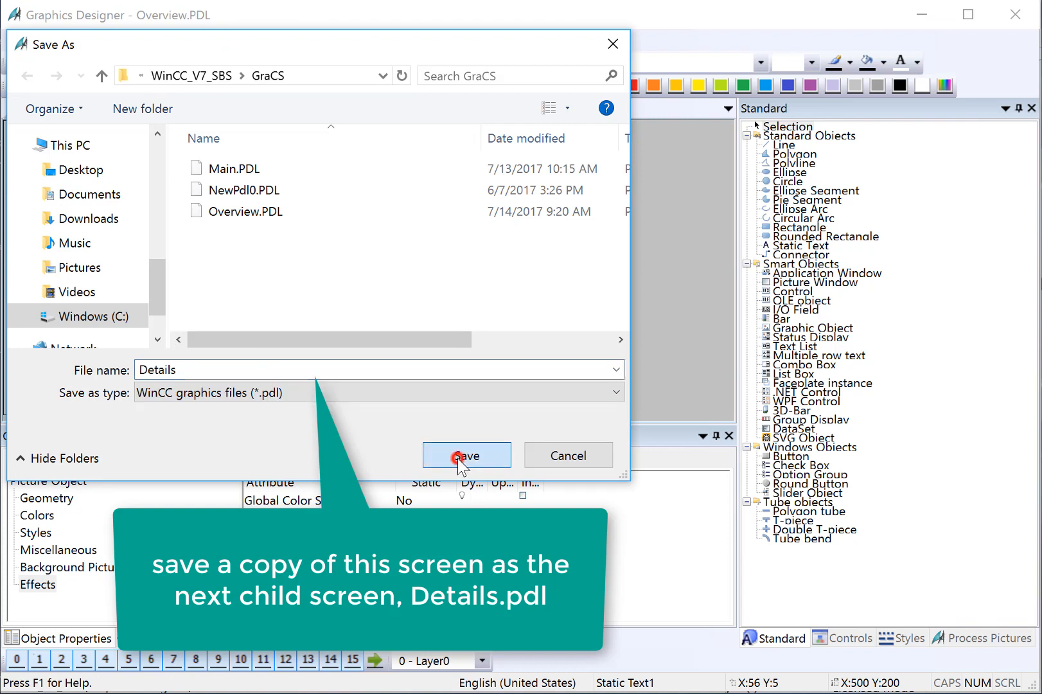
left_click(467, 455)
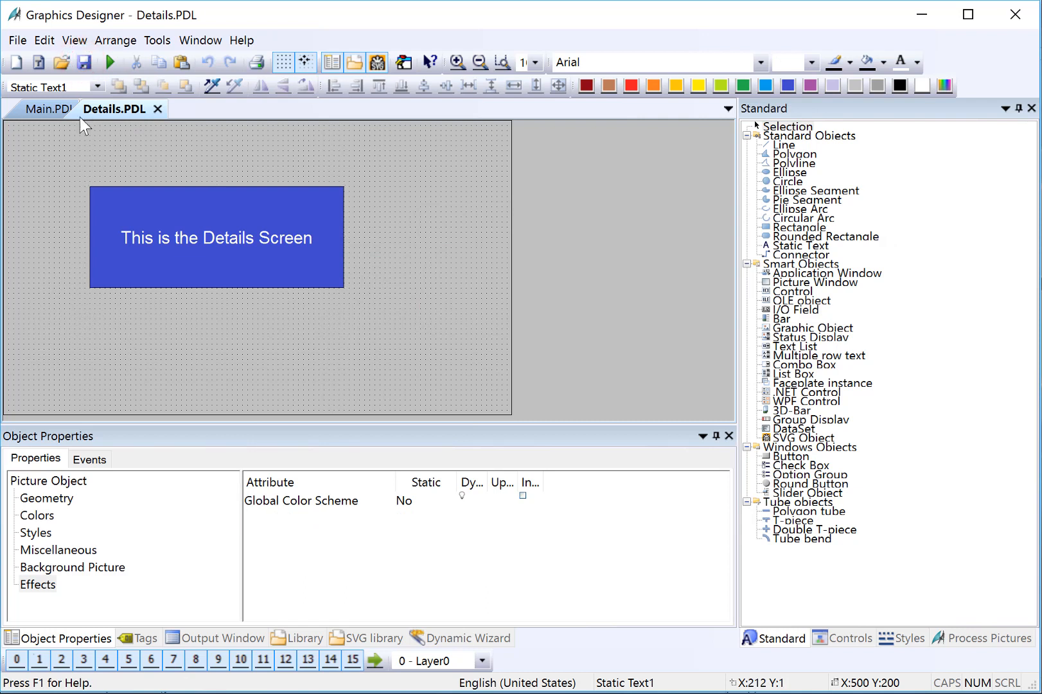
Return to Details.PDL and bring up the File commands for another Save As
left_click(49, 109)
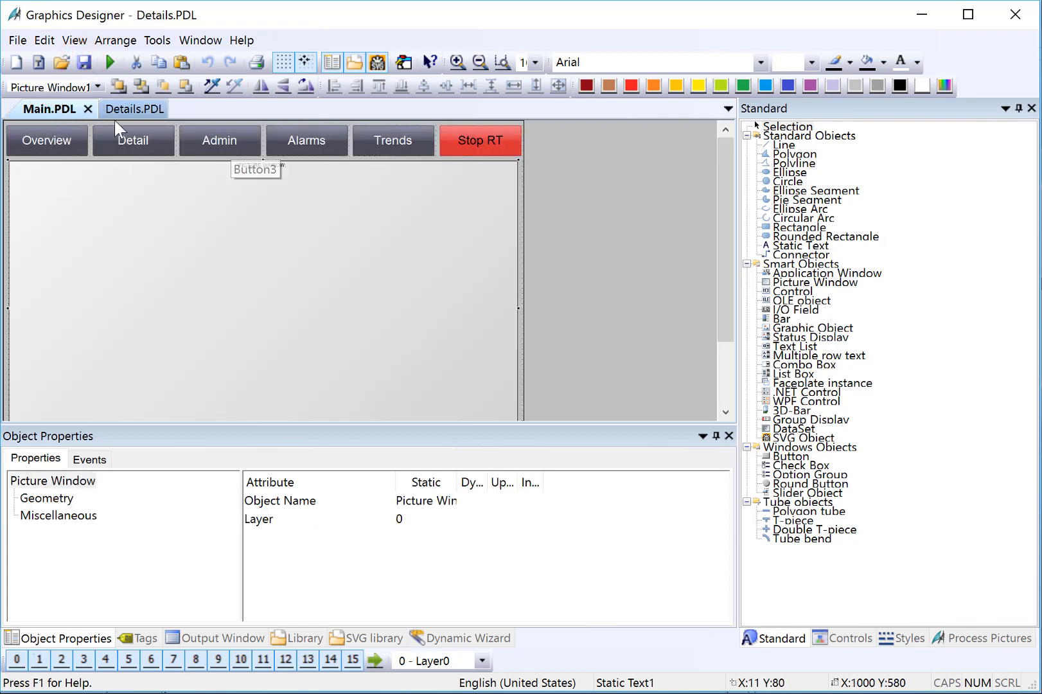
left_click(133, 109)
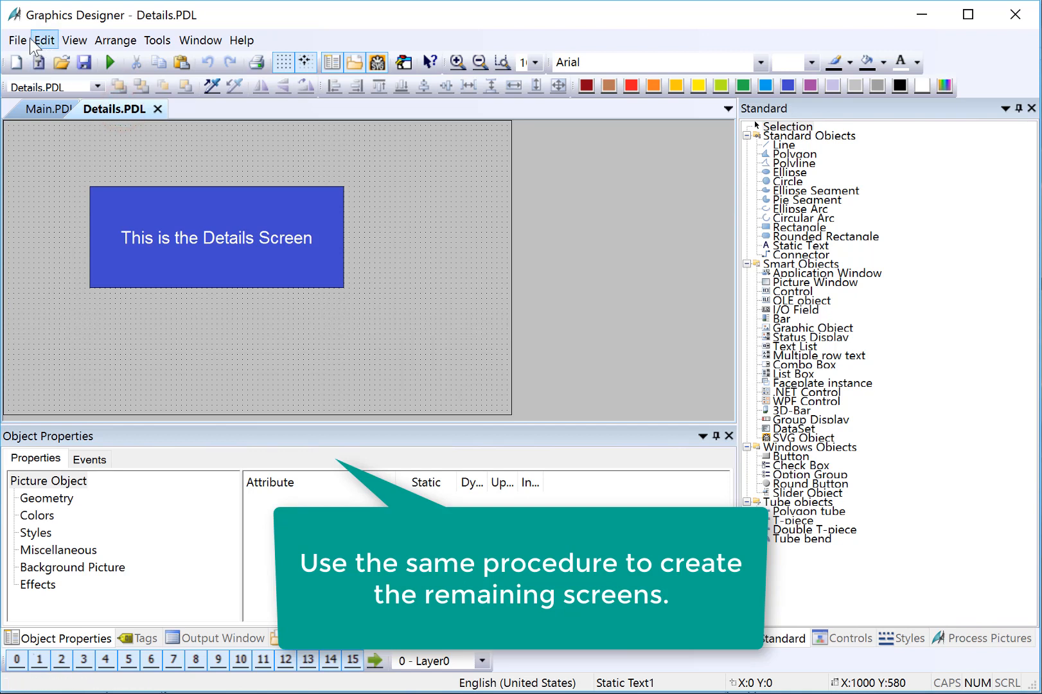
left_click(15, 41)
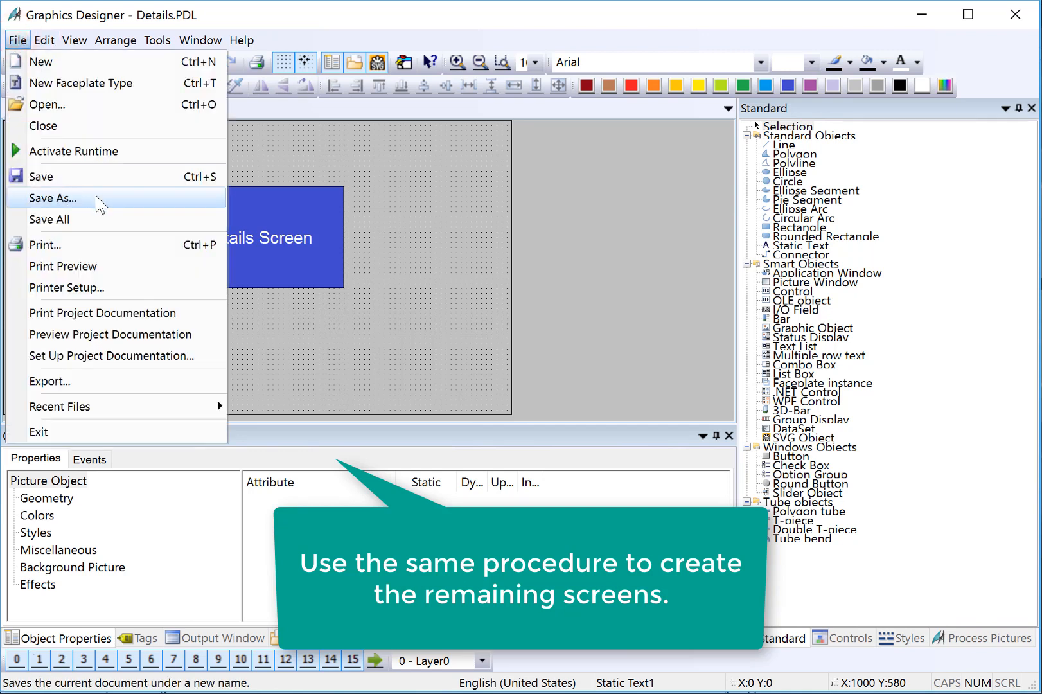
Save a copy of the screen as Admin.PDL
left_click(51, 197)
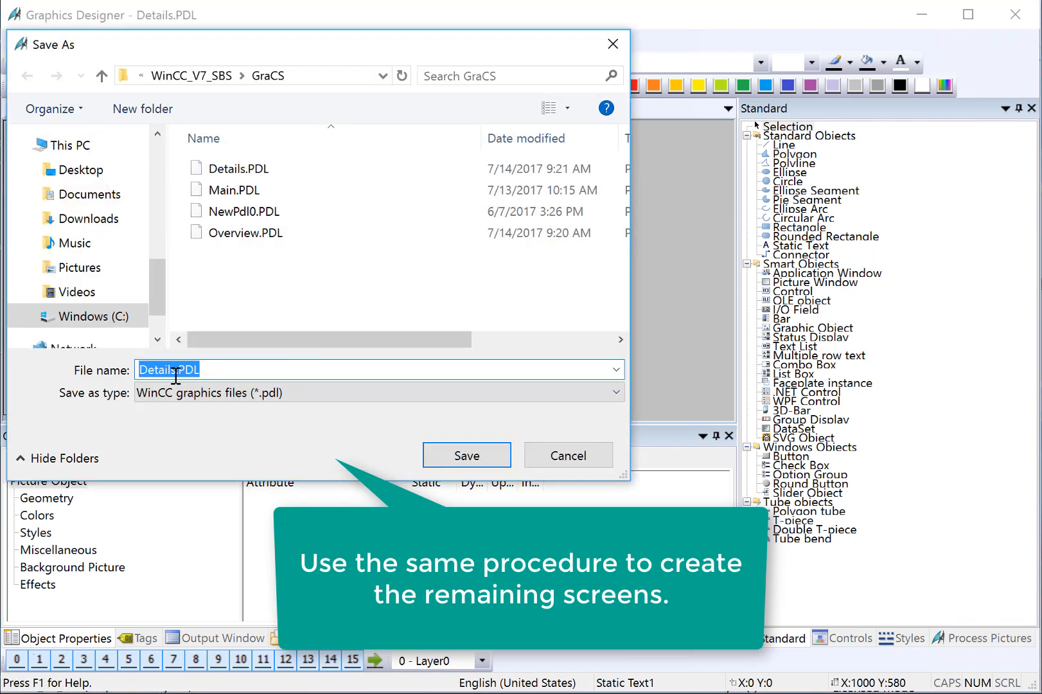
type("A")
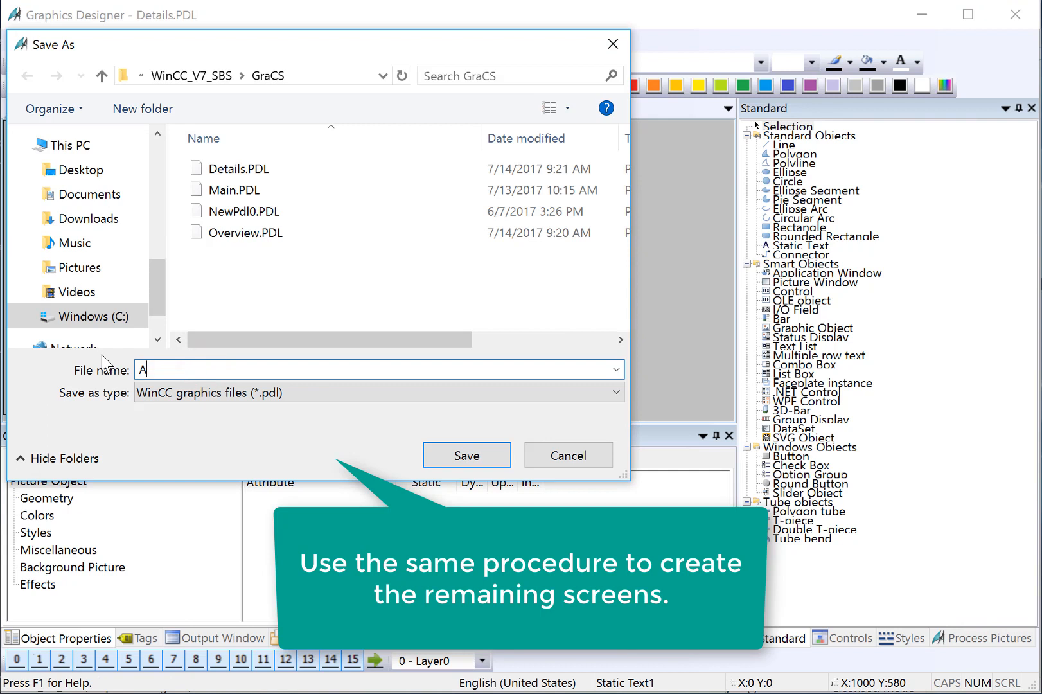
type("dmin")
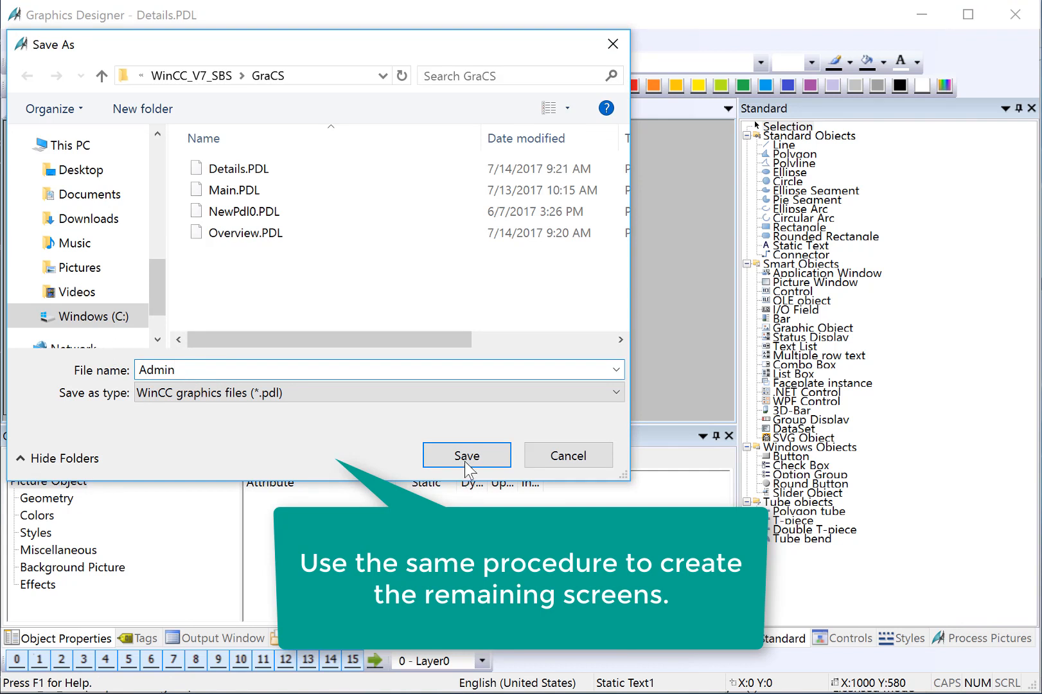
left_click(467, 455)
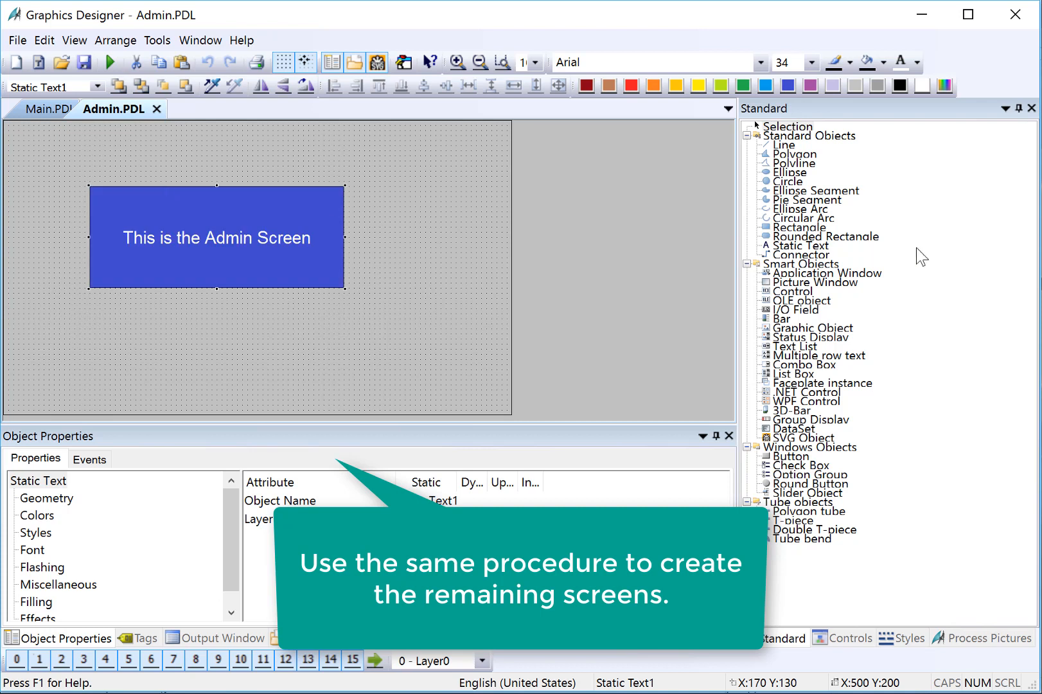
Give the Admin text box a light blue fill and start another Save As
left_click(765, 85)
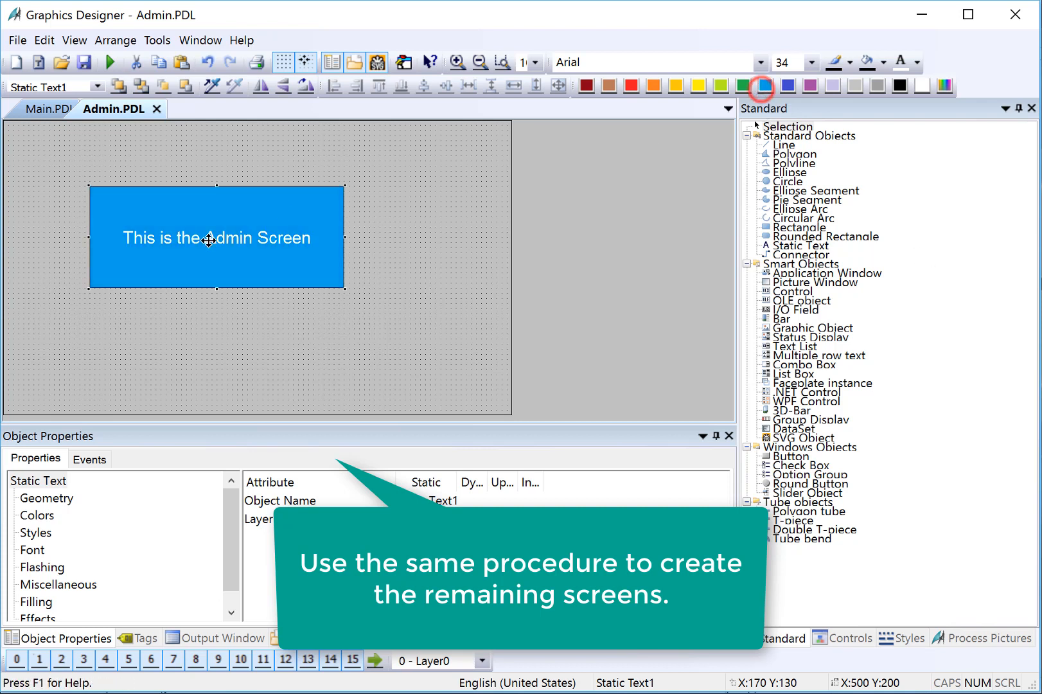
left_click(85, 60)
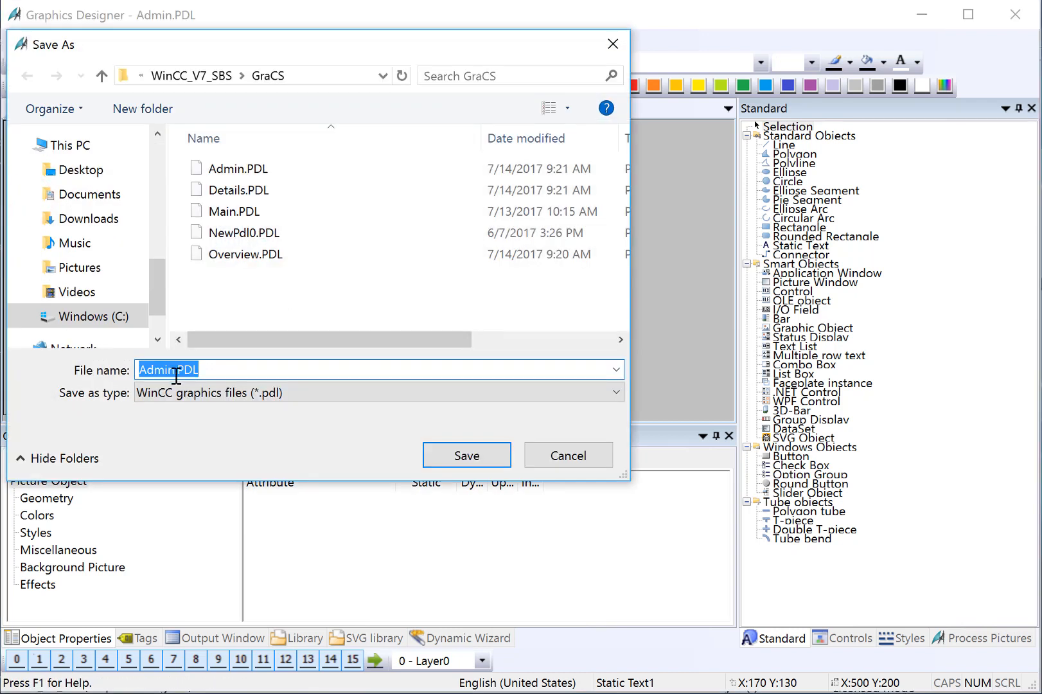
Save a copy of the screen as Alarms.PDL
type("Alarms")
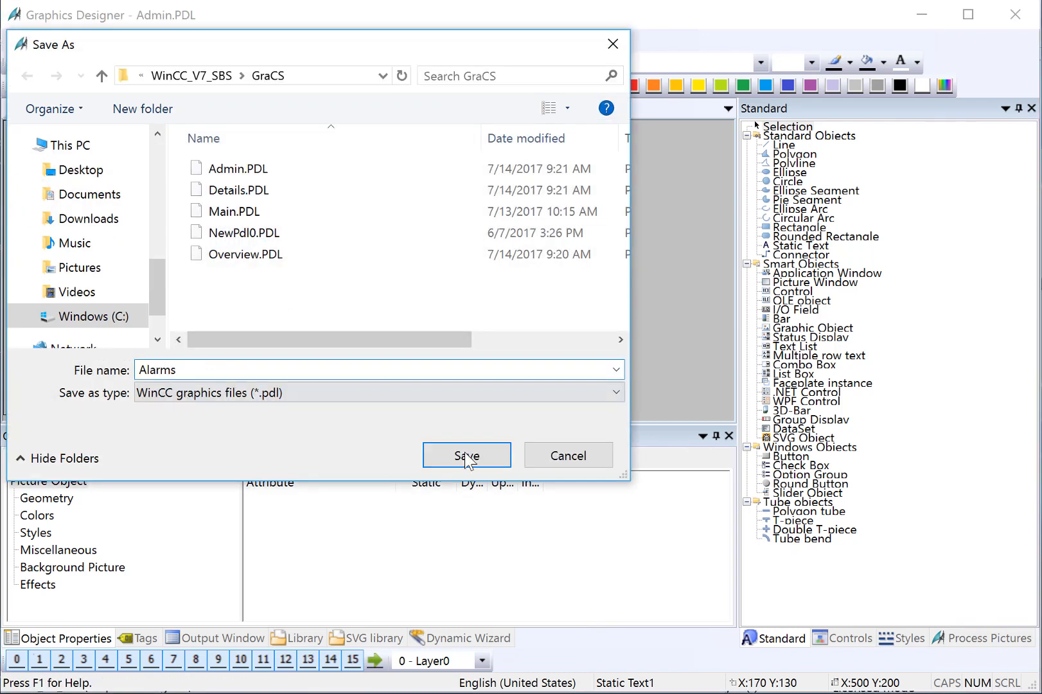
left_click(466, 455)
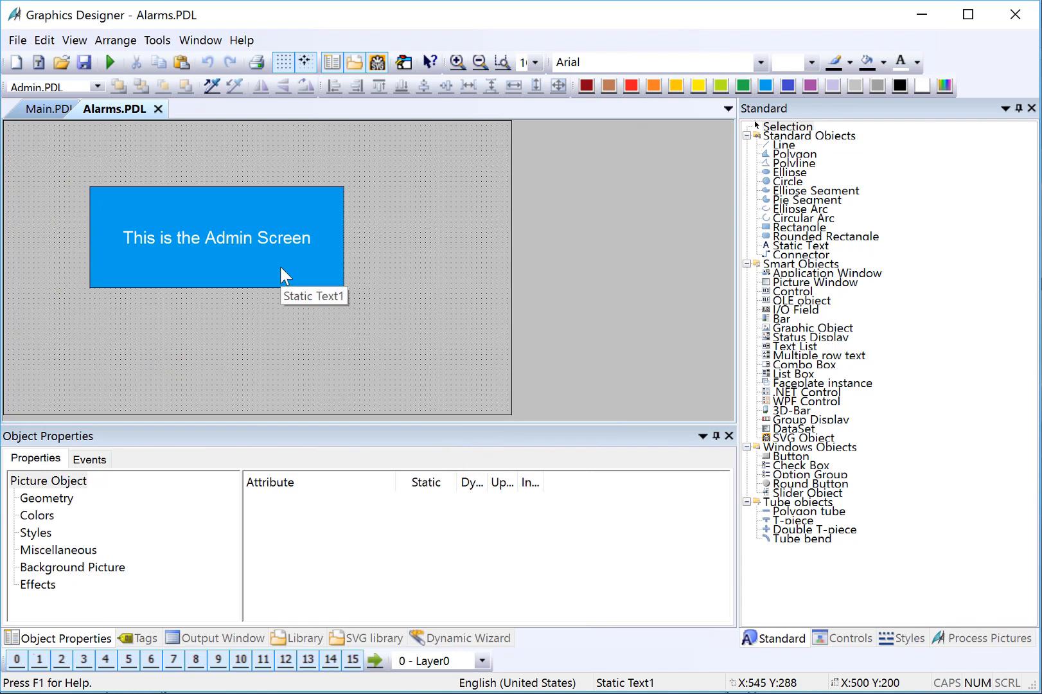
mouse_move(262, 261)
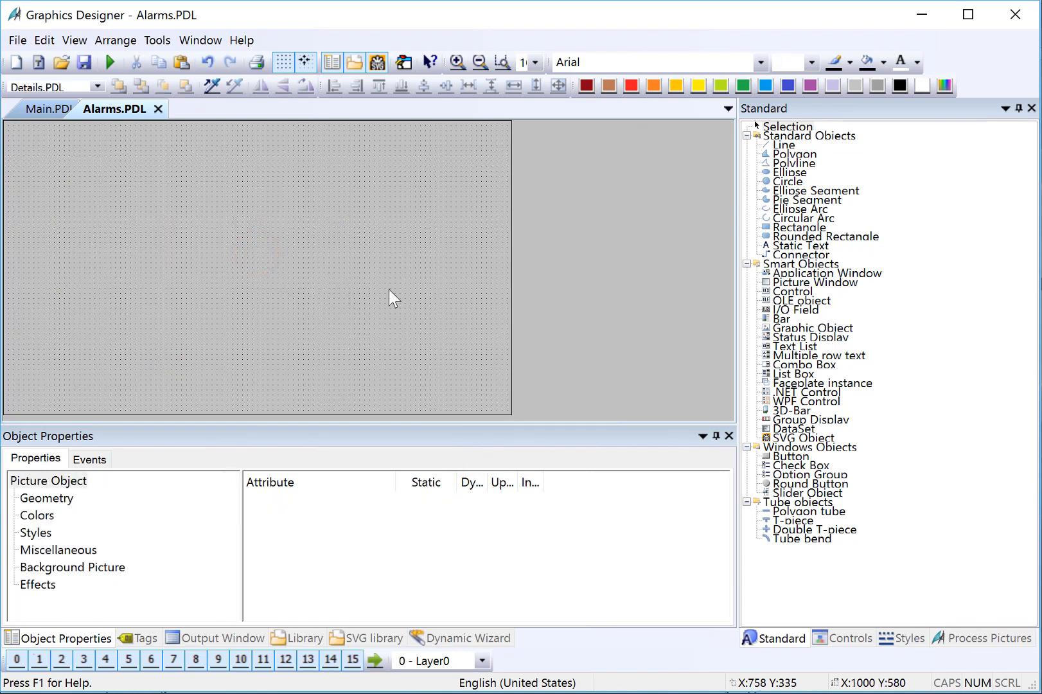
Place a WinCC AlarmControl with default properties on the Alarms screen from the Controls palette
left_click(848, 639)
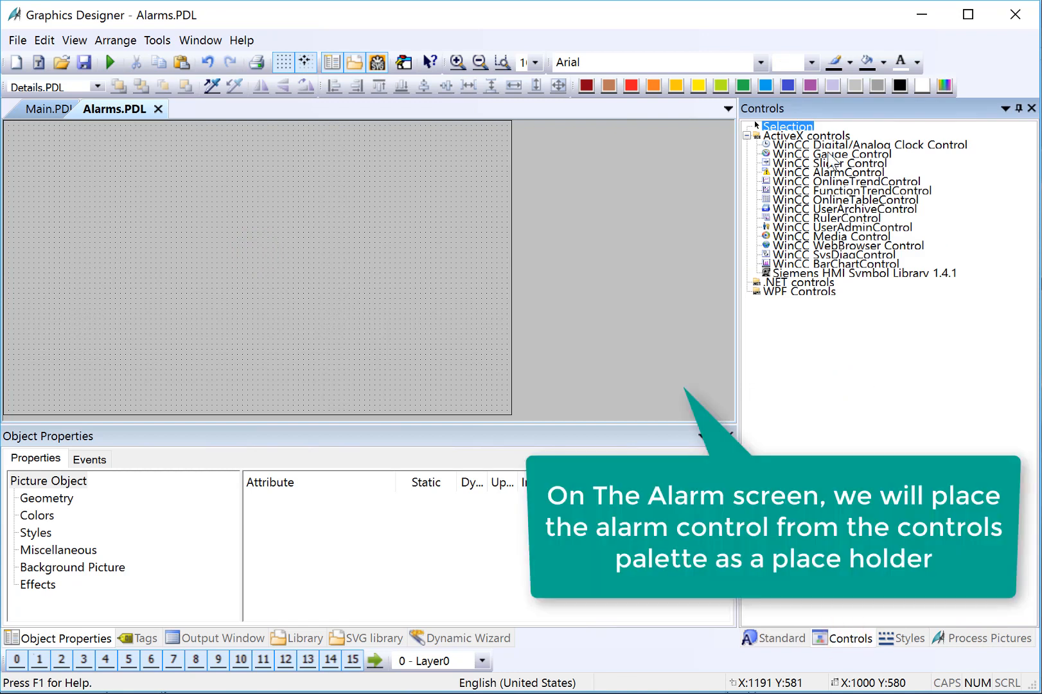
left_click(828, 173)
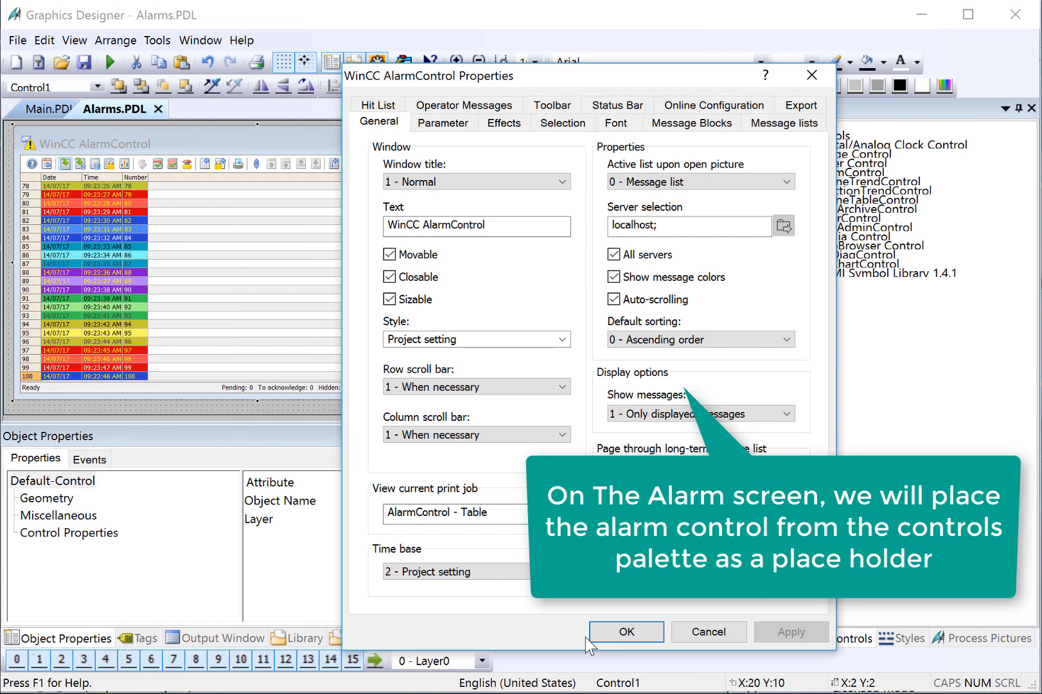
left_click(626, 632)
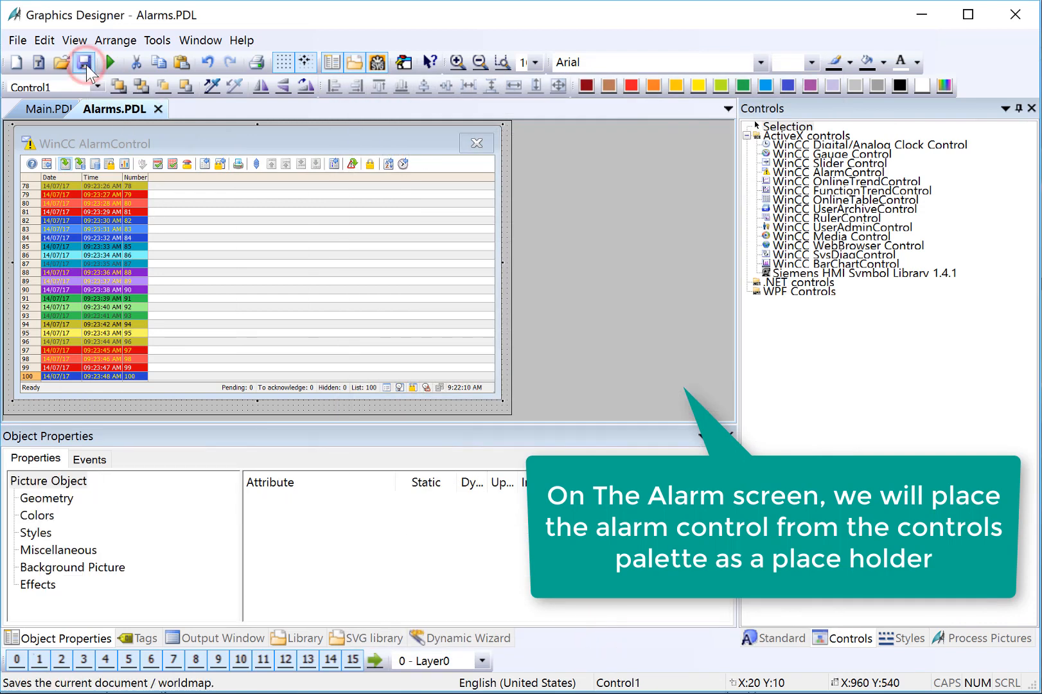
left_click(18, 40)
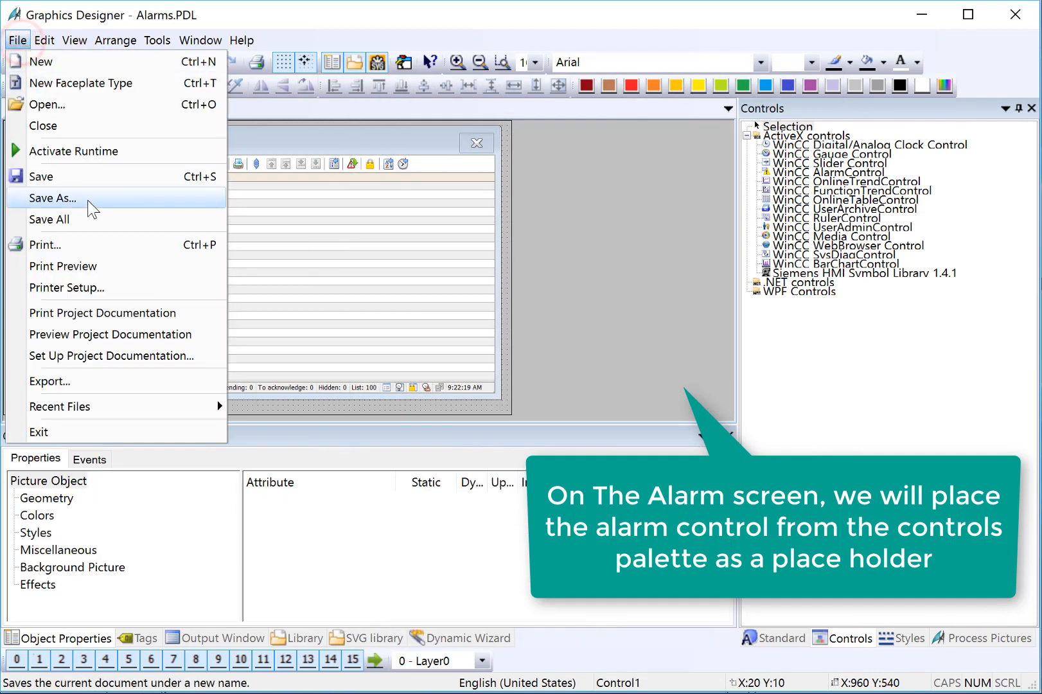
Save a copy of the screen as Trends.PDL
left_click(51, 198)
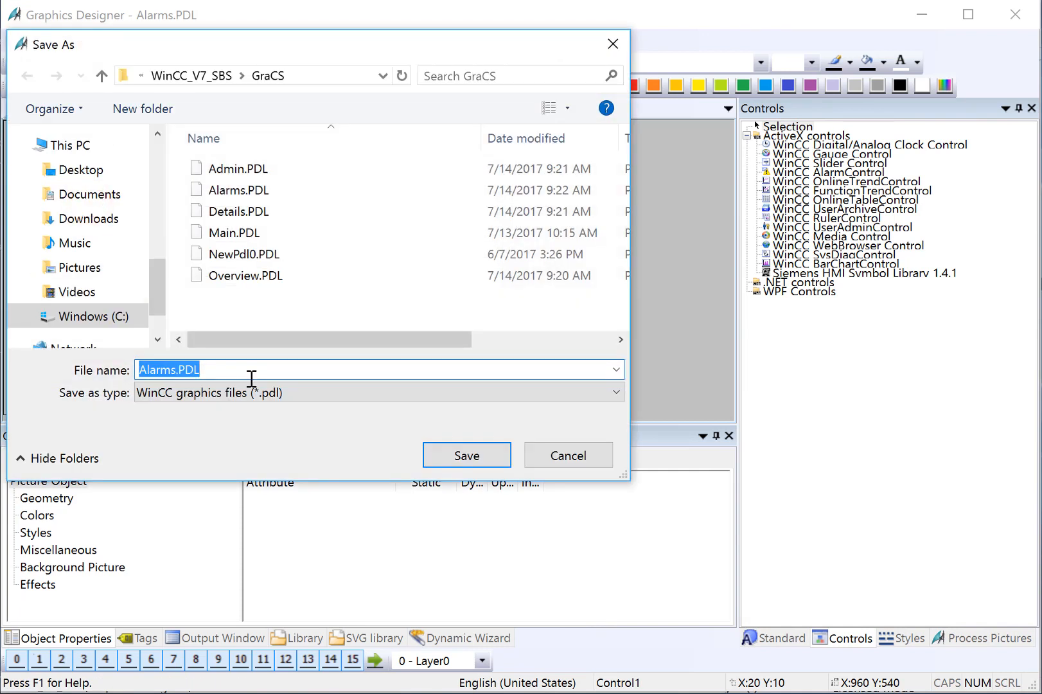
type("Trends")
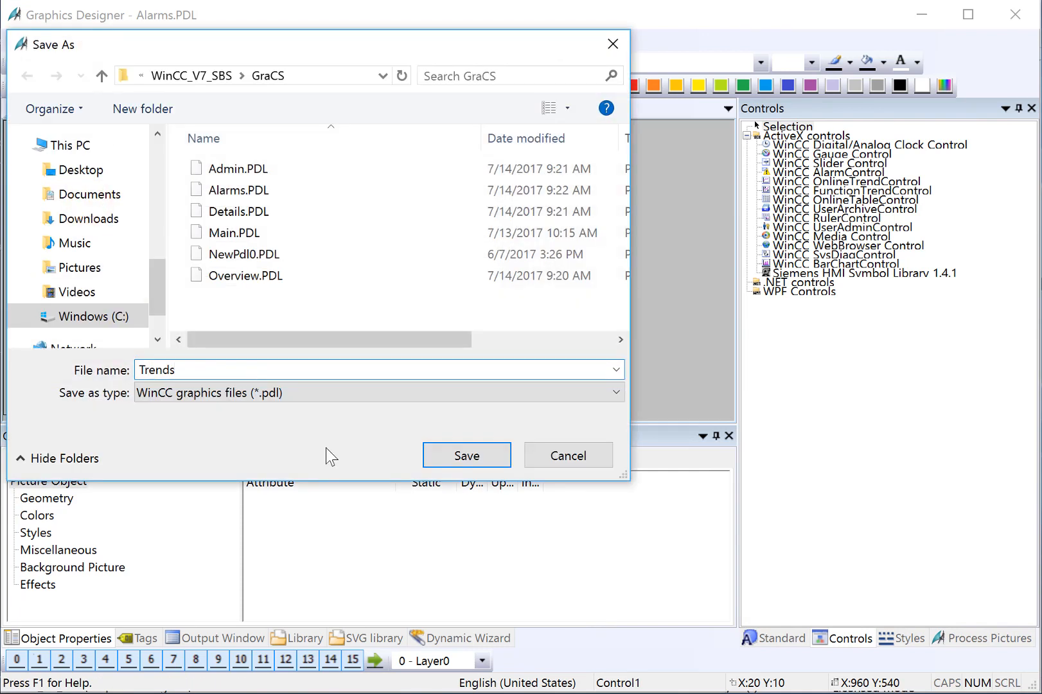
left_click(467, 455)
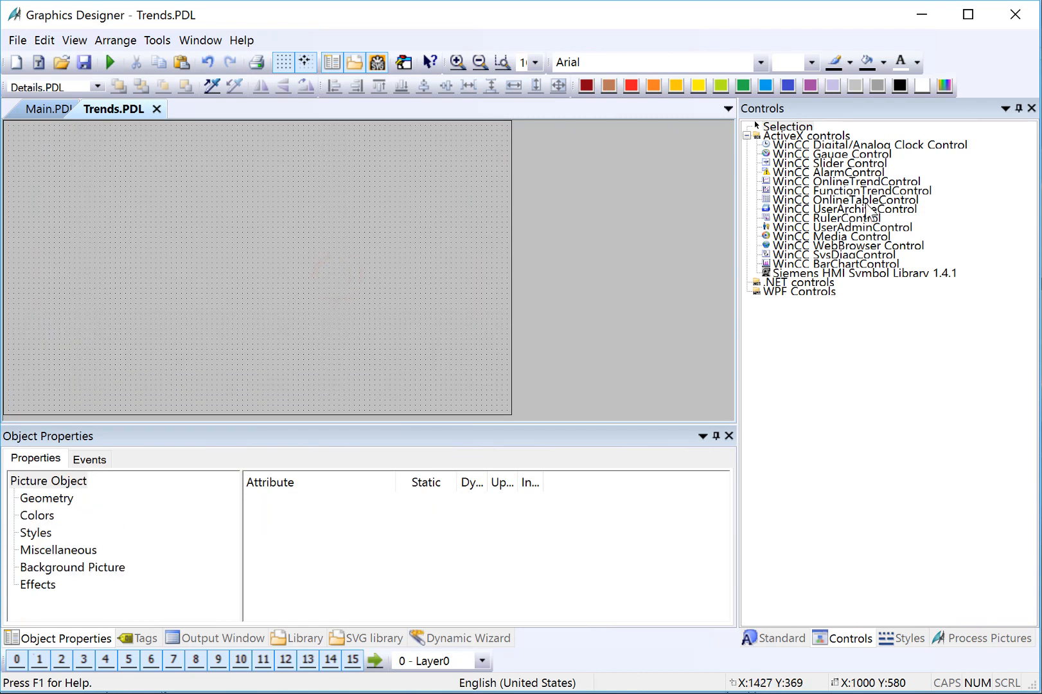
Place a WinCC OnlineTrendControl on Trends.PDL and return to Main.PDL
left_click(839, 181)
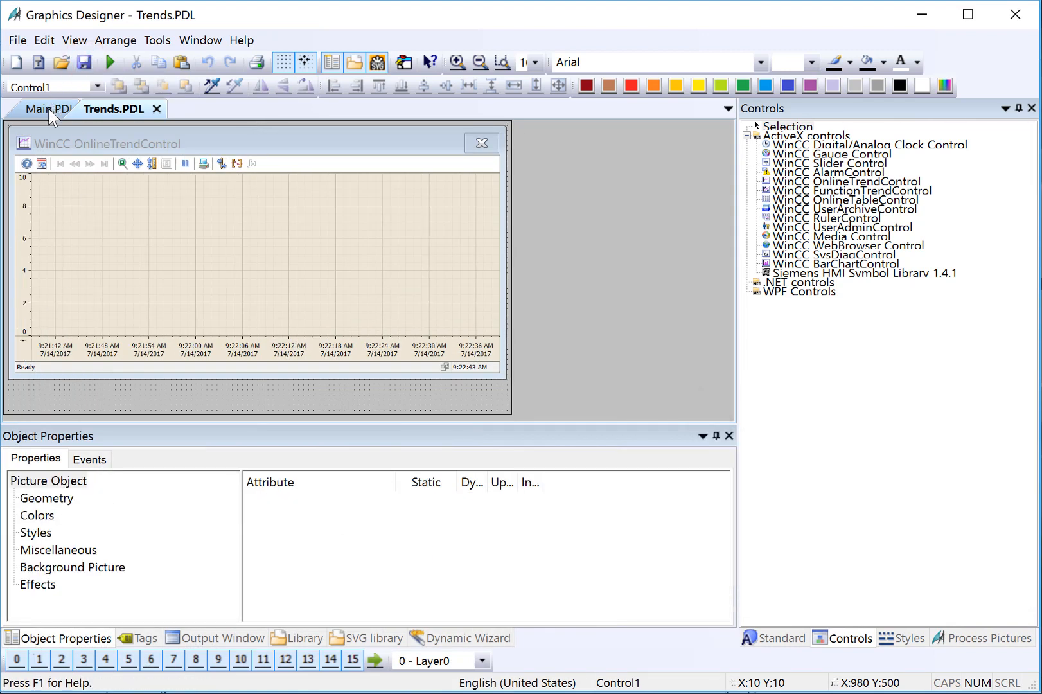
left_click(51, 110)
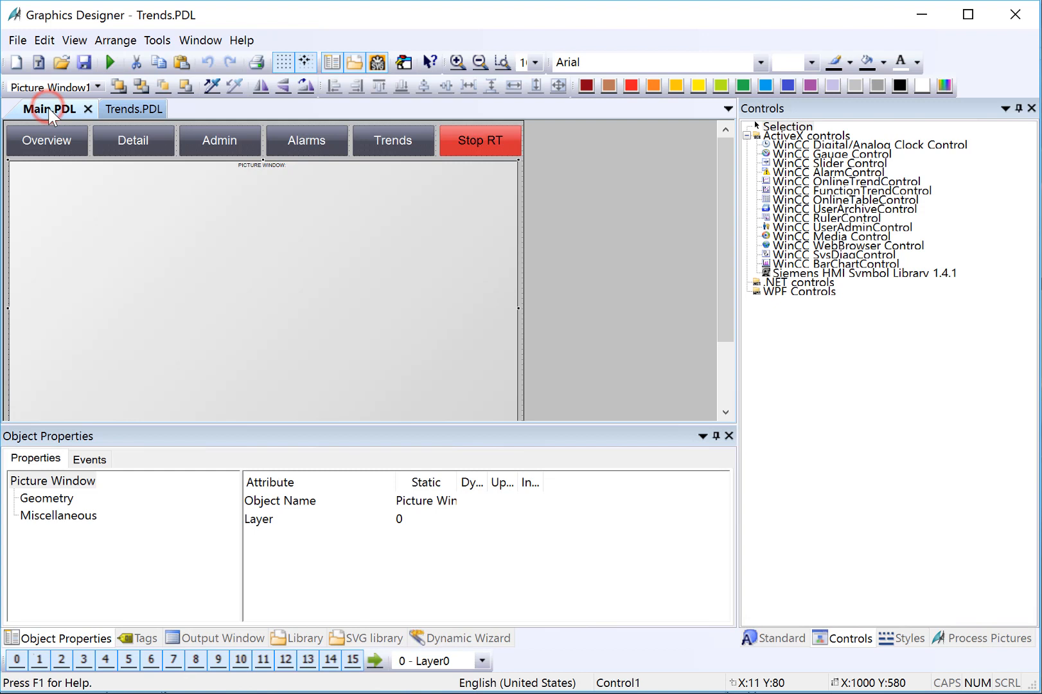
mouse_move(366, 158)
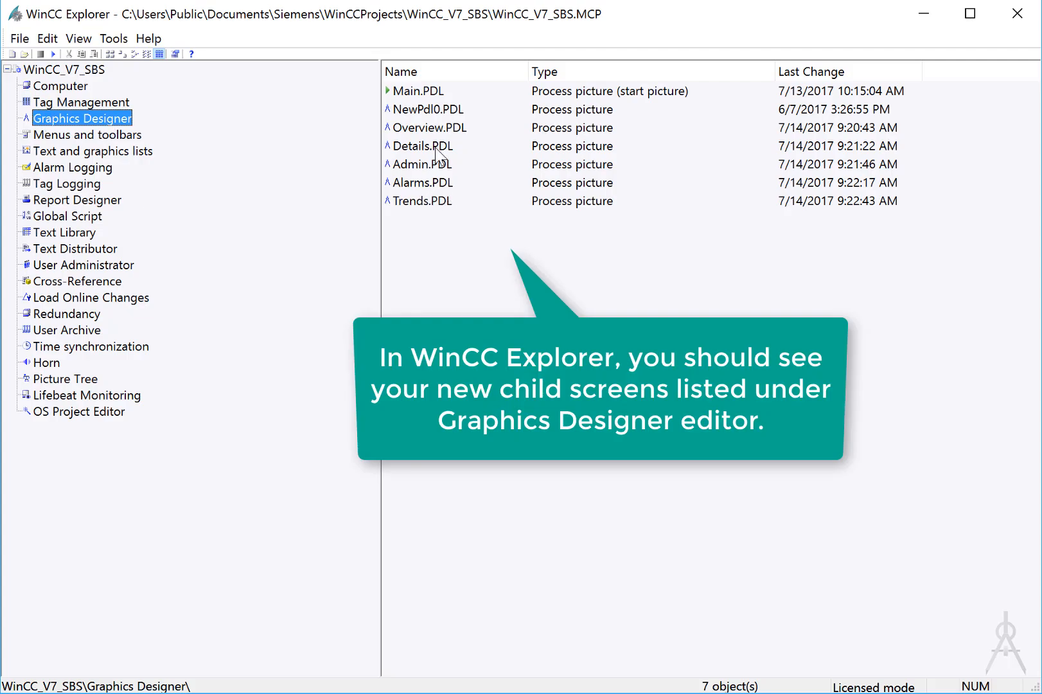
Check Details.PDL and Alarms.PDL in the Explorer's process picture list
left_click(423, 146)
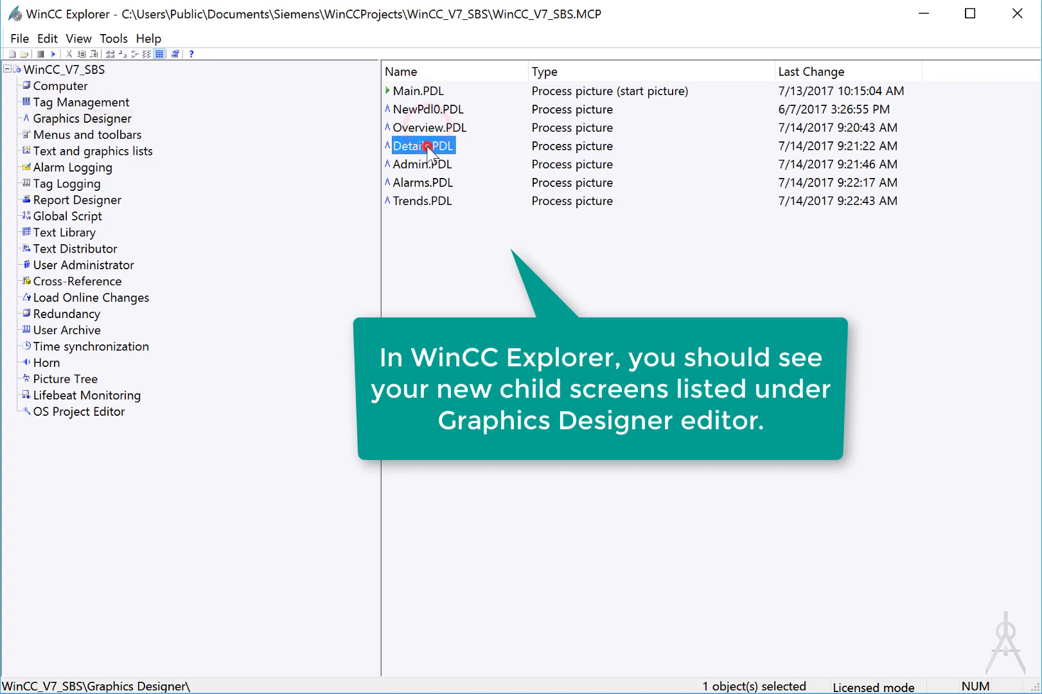
left_click(419, 183)
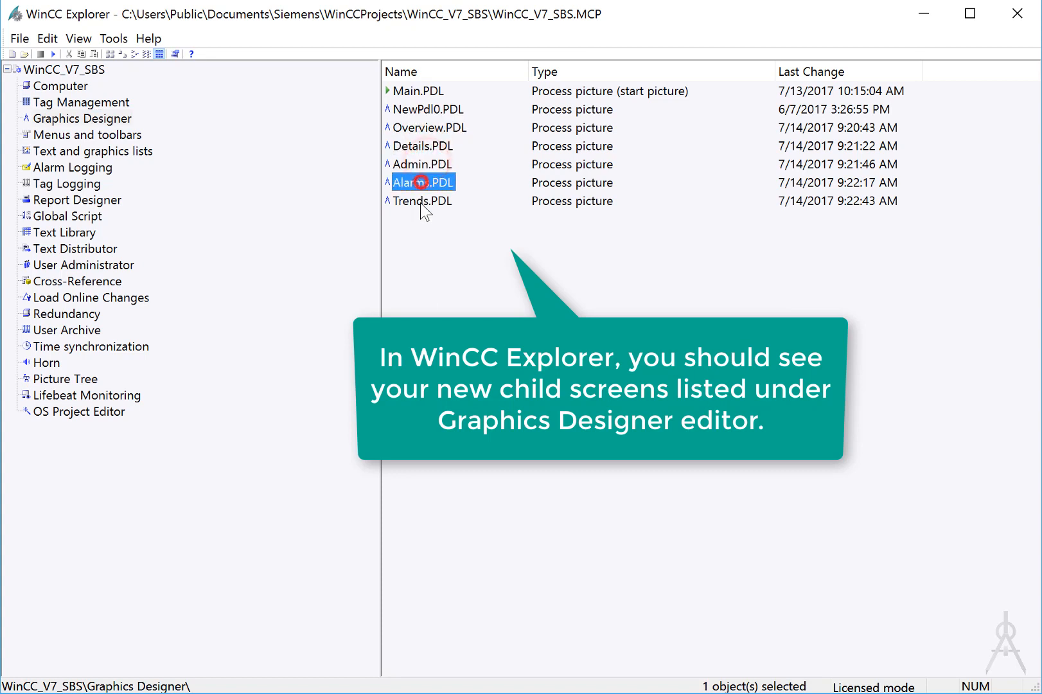